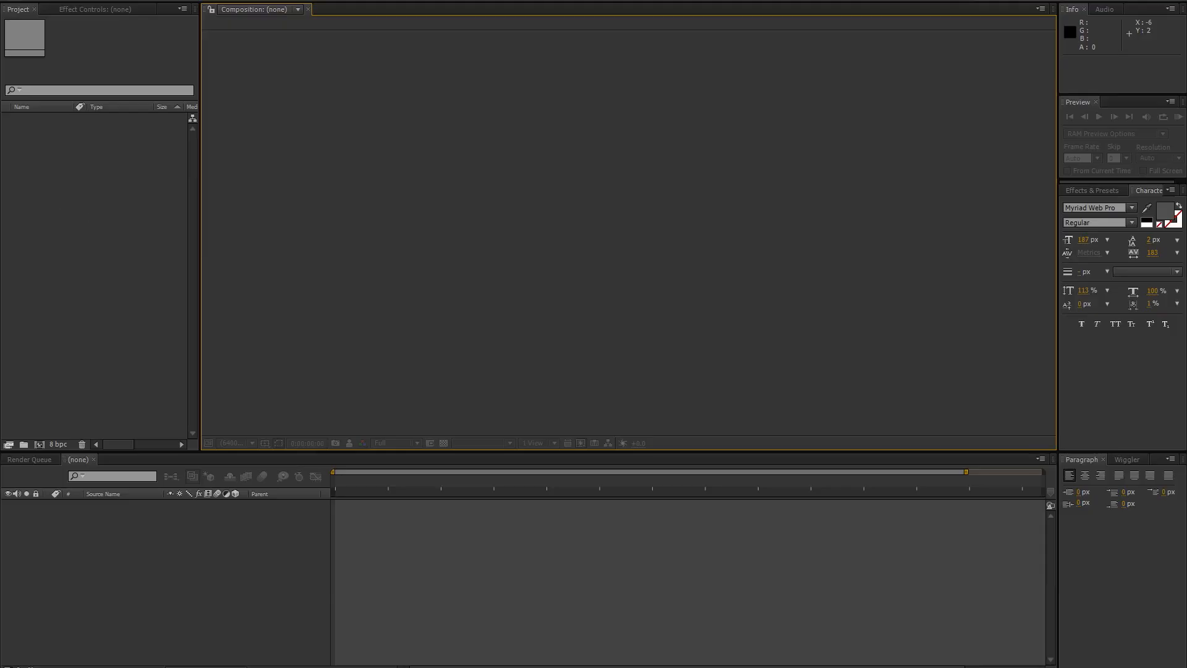
- Start a file import and pick the first DNG frame, 000000, in the raw folder
{"action": "left_click", "coordinate": [22, 2]}
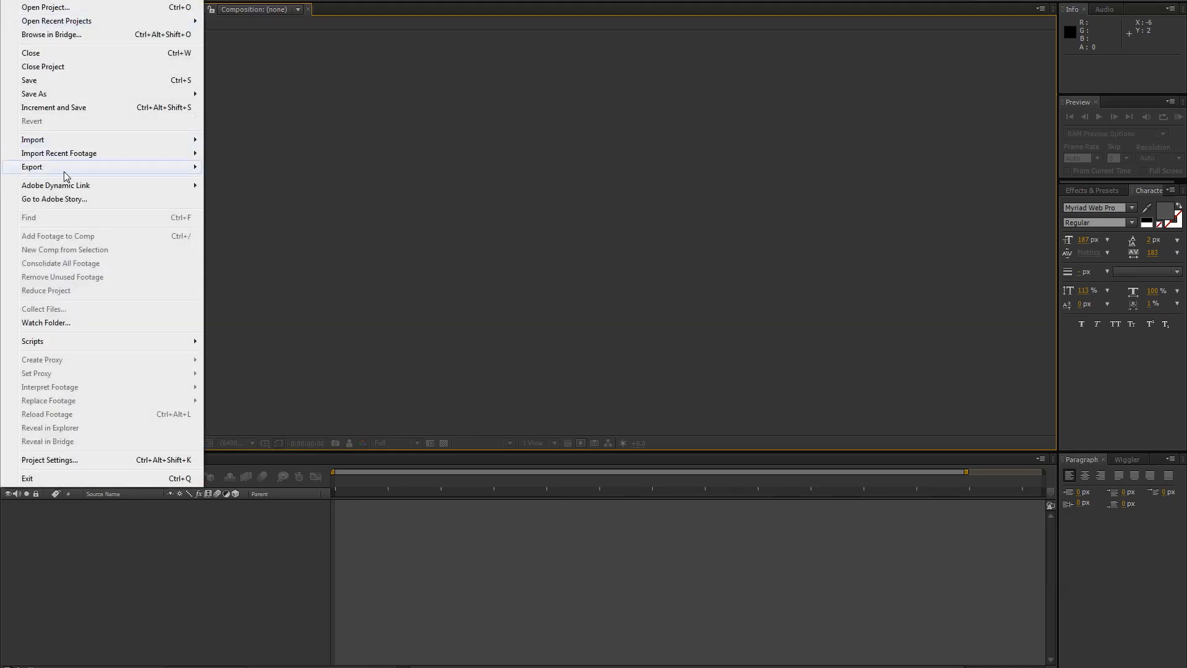
{"action": "left_click", "coordinate": [32, 139]}
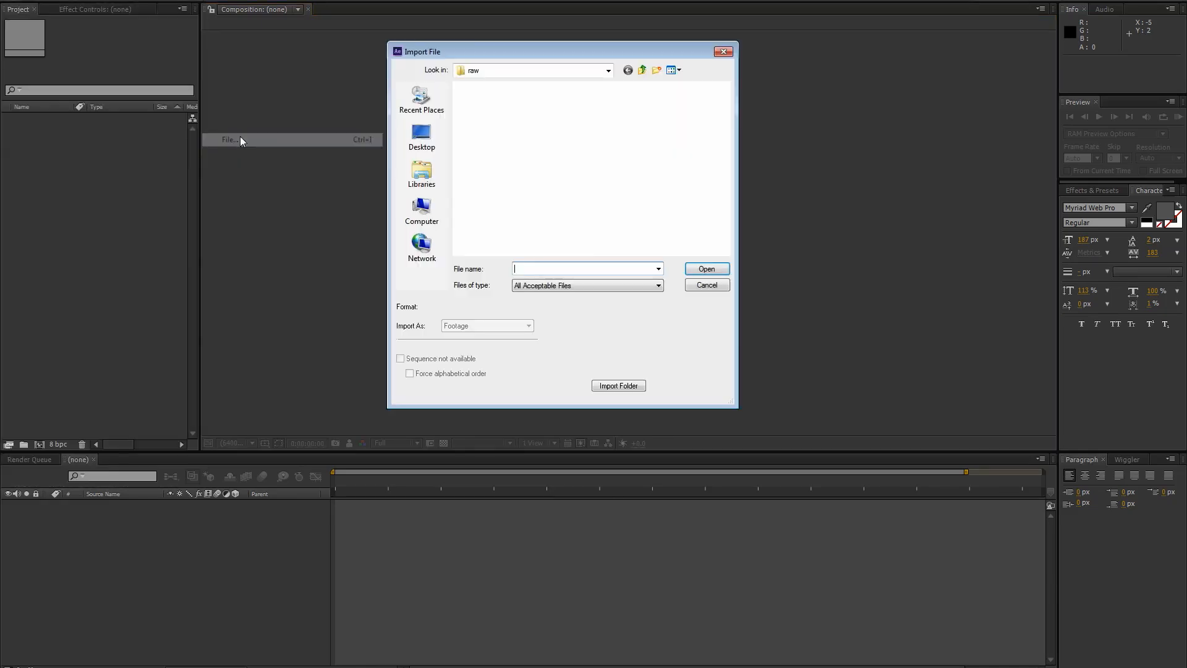
{"action": "left_click", "coordinate": [487, 121]}
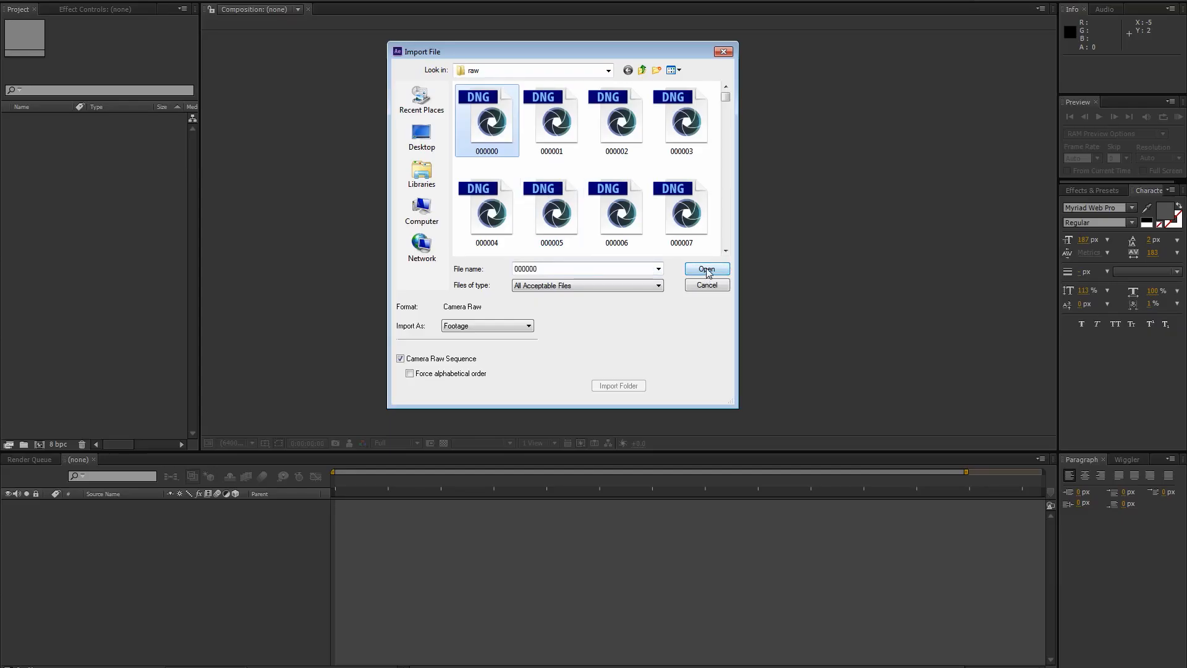
- Import the frames as a Camera Raw sequence, then enter temperature 5250 and tint about +49
{"action": "left_click", "coordinate": [704, 270]}
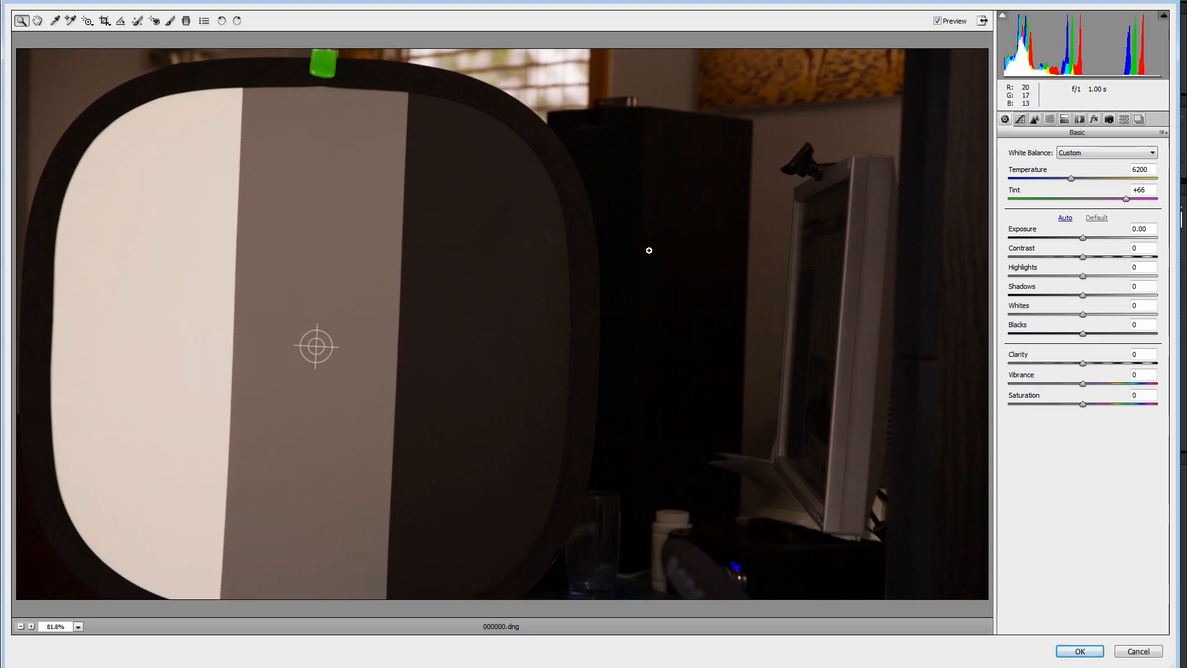
{"action": "mouse_move", "coordinate": [512, 311]}
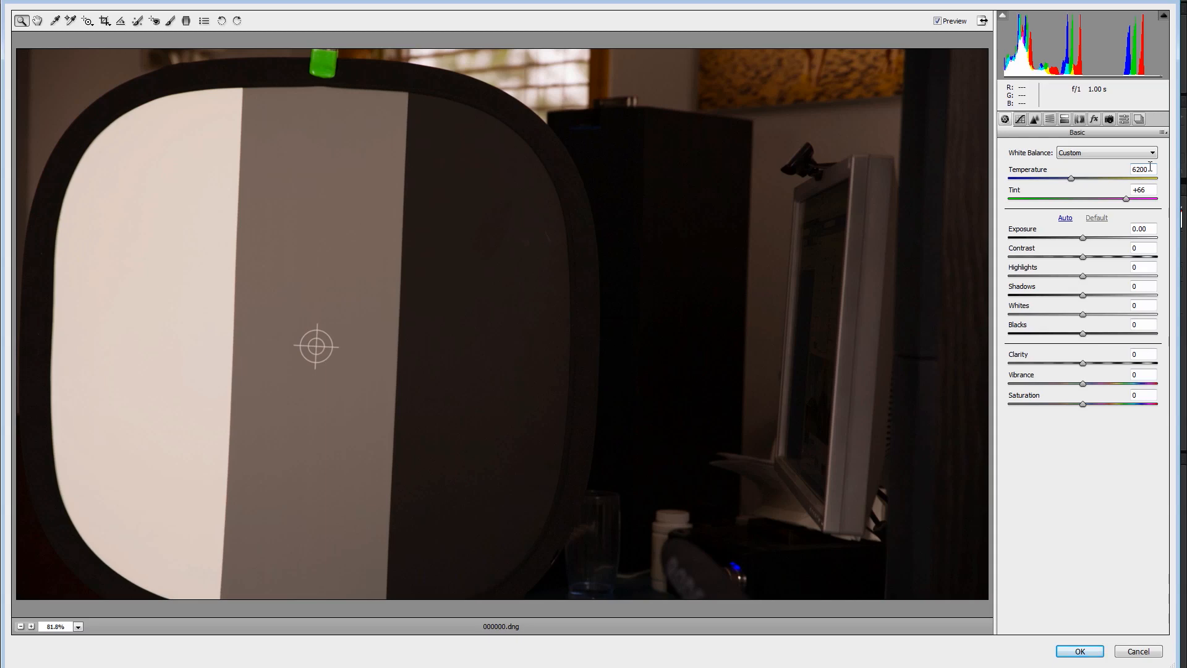
{"action": "triple_click", "coordinate": [1141, 169]}
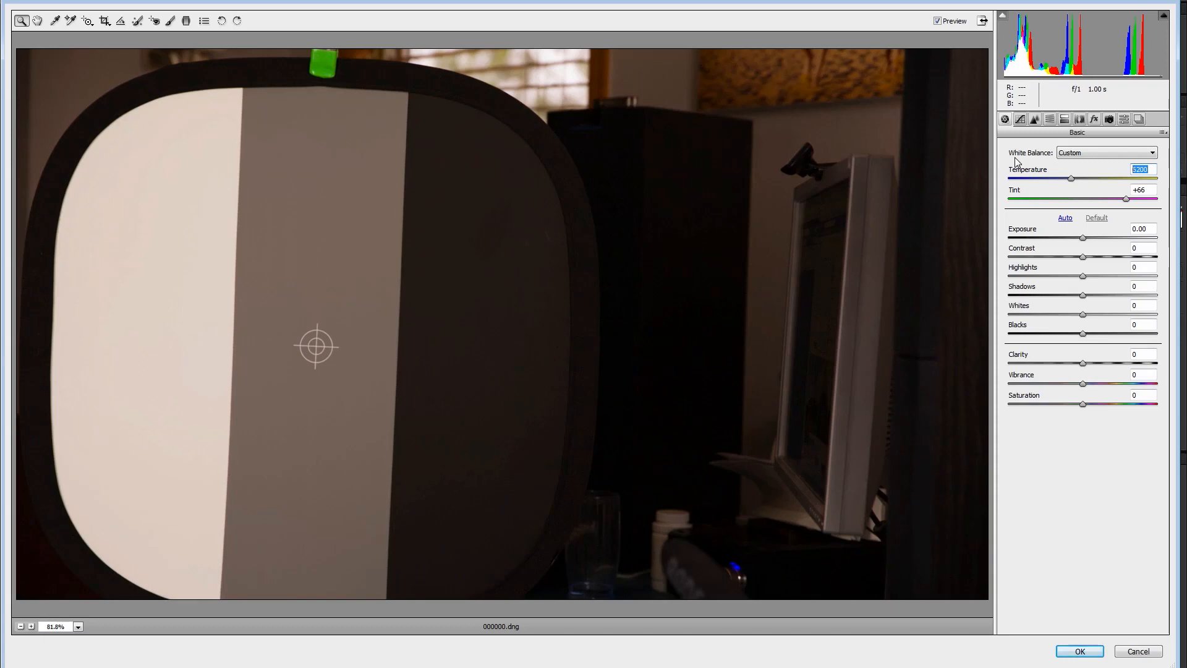
{"action": "type", "text": "5"}
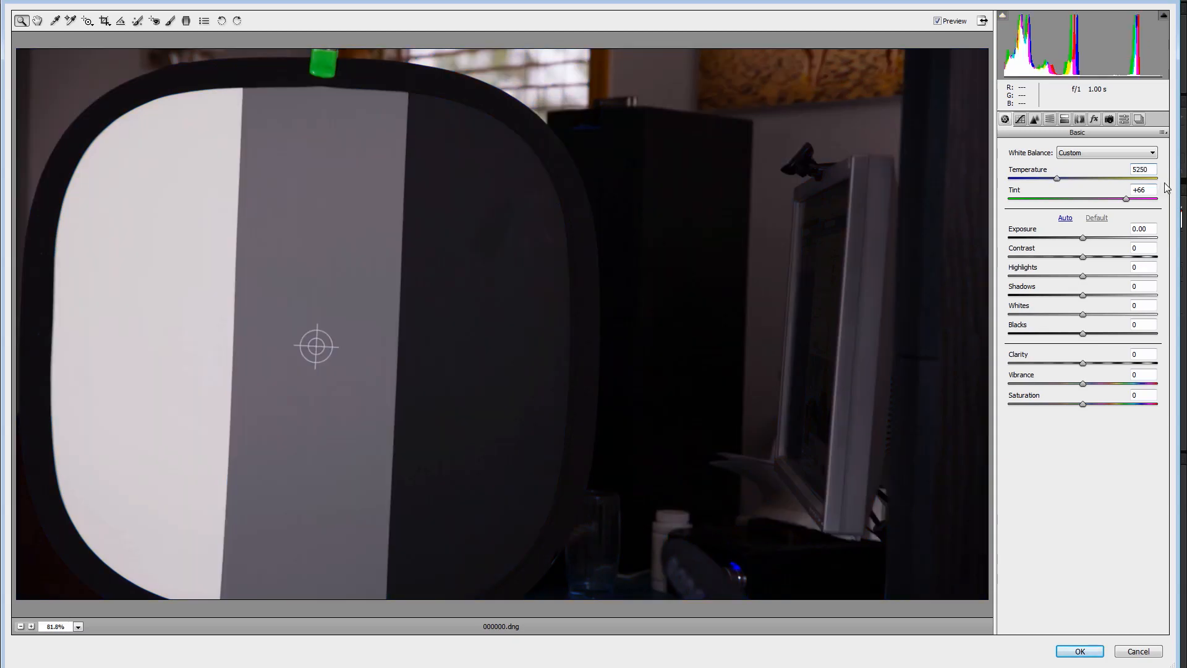
{"action": "triple_click", "coordinate": [1139, 189]}
{"action": "type", "text": "49"}
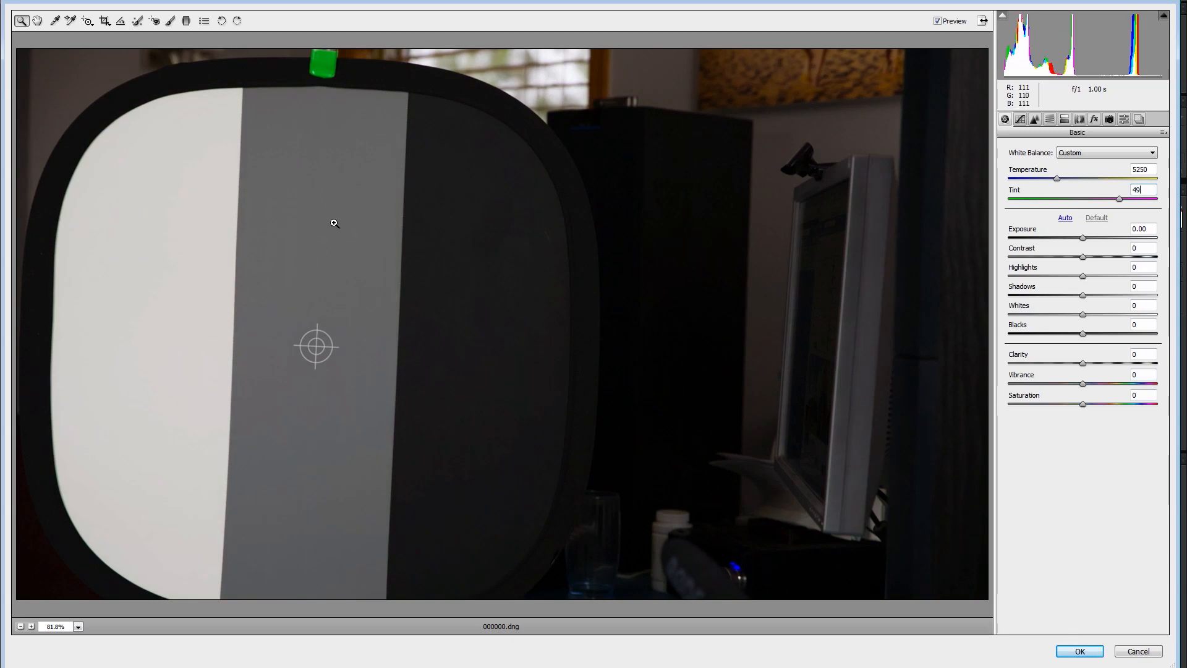
{"action": "mouse_move", "coordinate": [308, 278]}
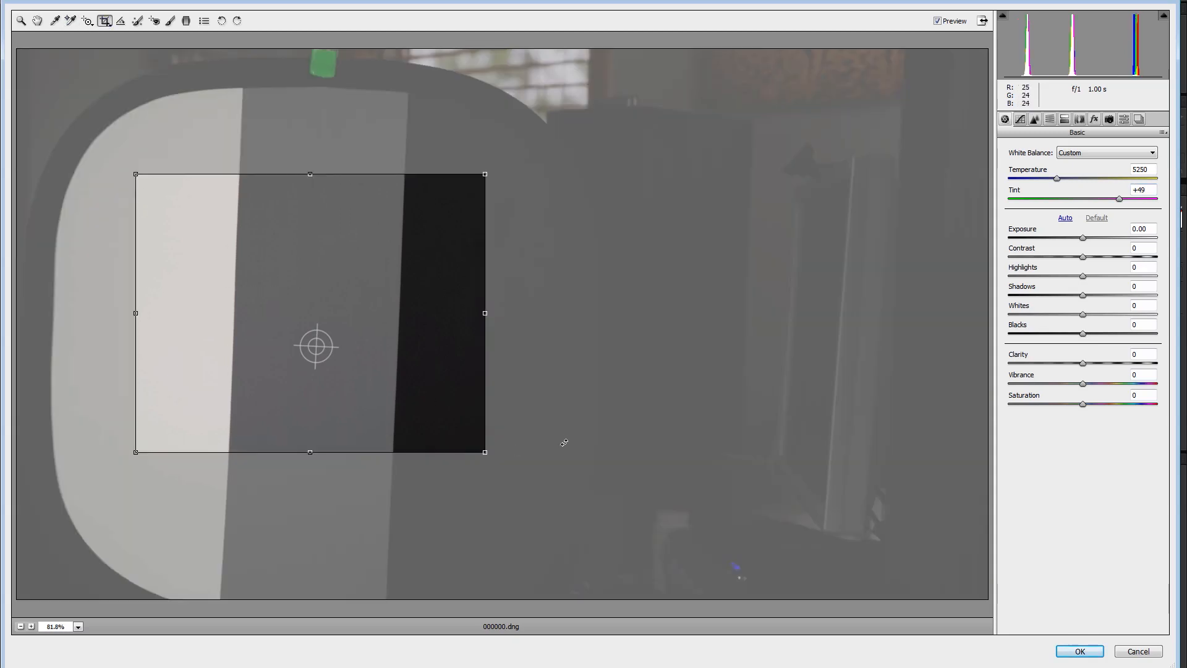
{"action": "mouse_move", "coordinate": [309, 386]}
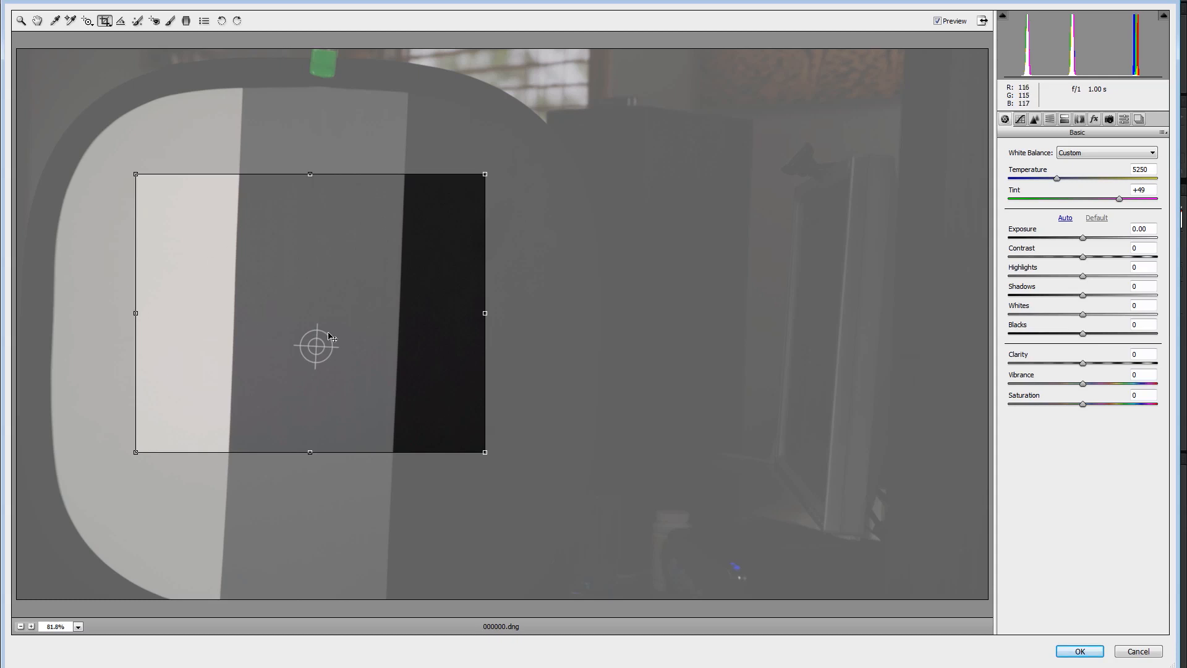
{"action": "mouse_move", "coordinate": [1078, 44]}
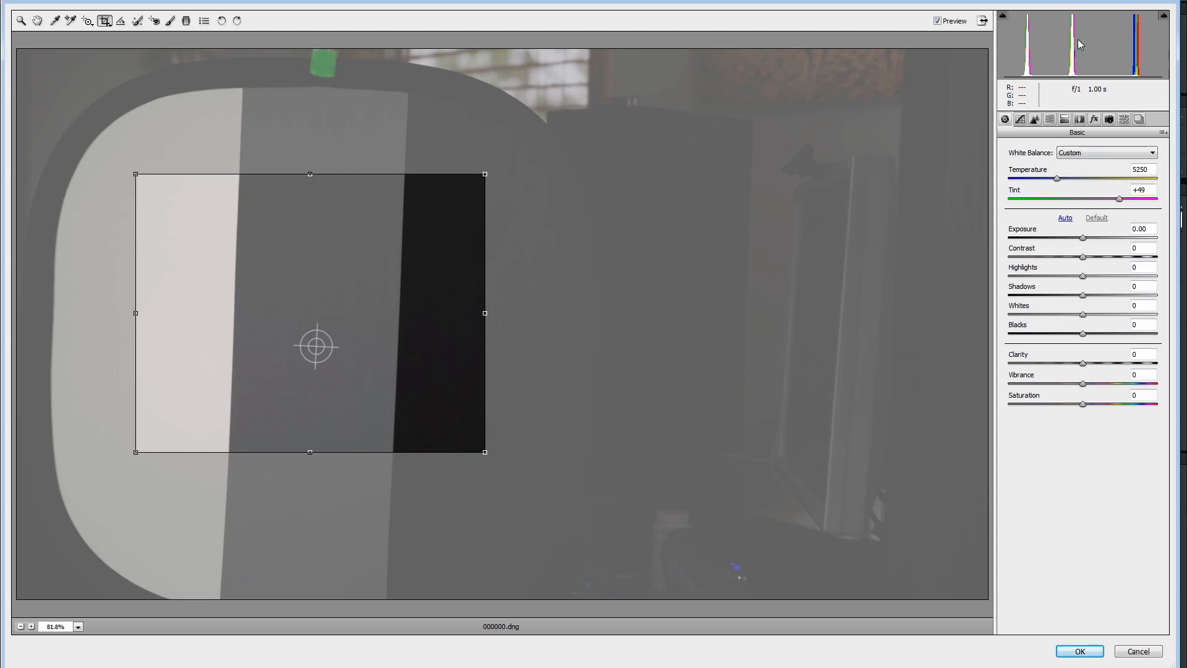
{"action": "mouse_move", "coordinate": [1097, 184]}
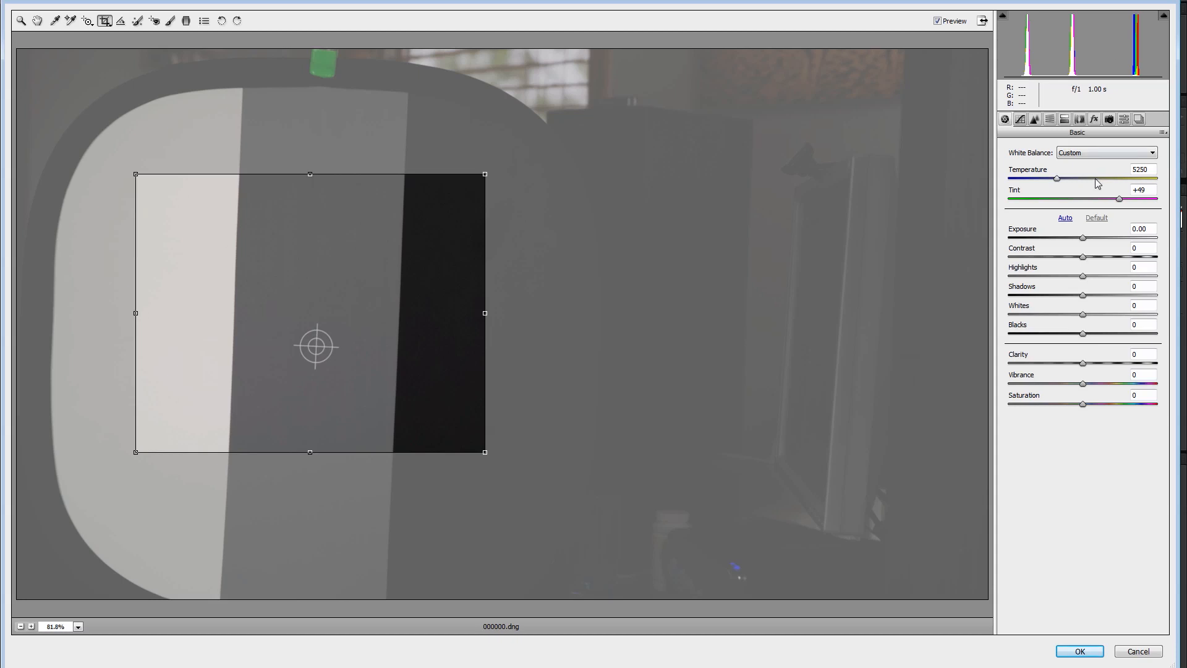
{"action": "mouse_move", "coordinate": [1070, 187]}
{"action": "type", "text": "+0.4"}
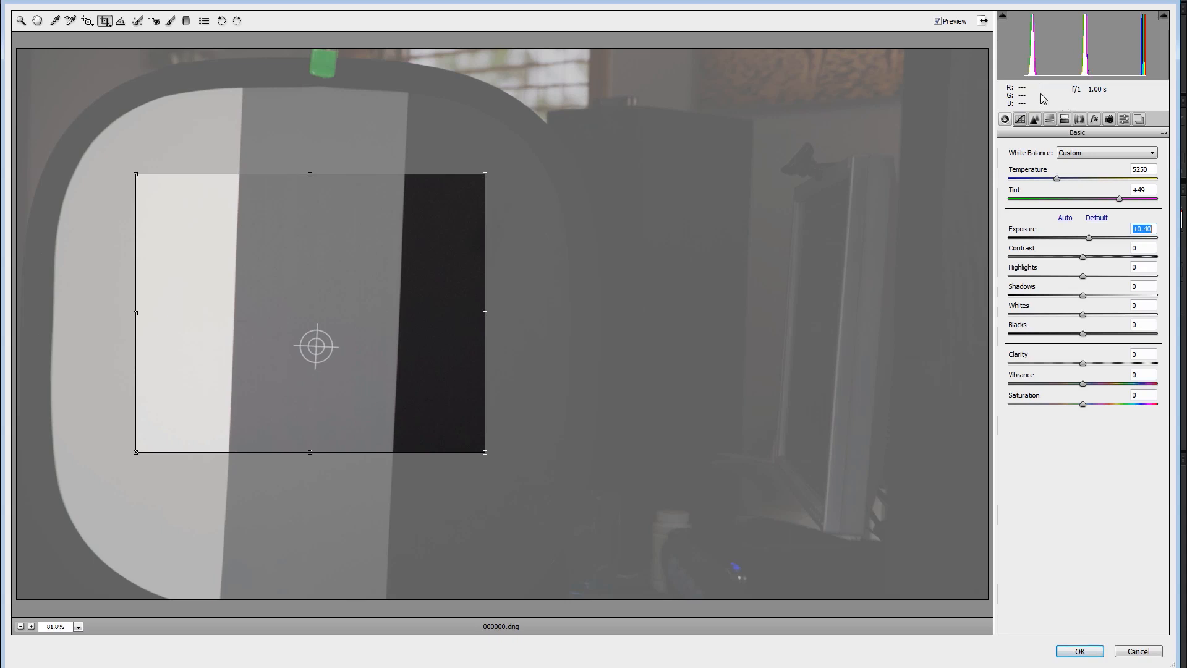
{"action": "mouse_move", "coordinate": [1057, 180]}
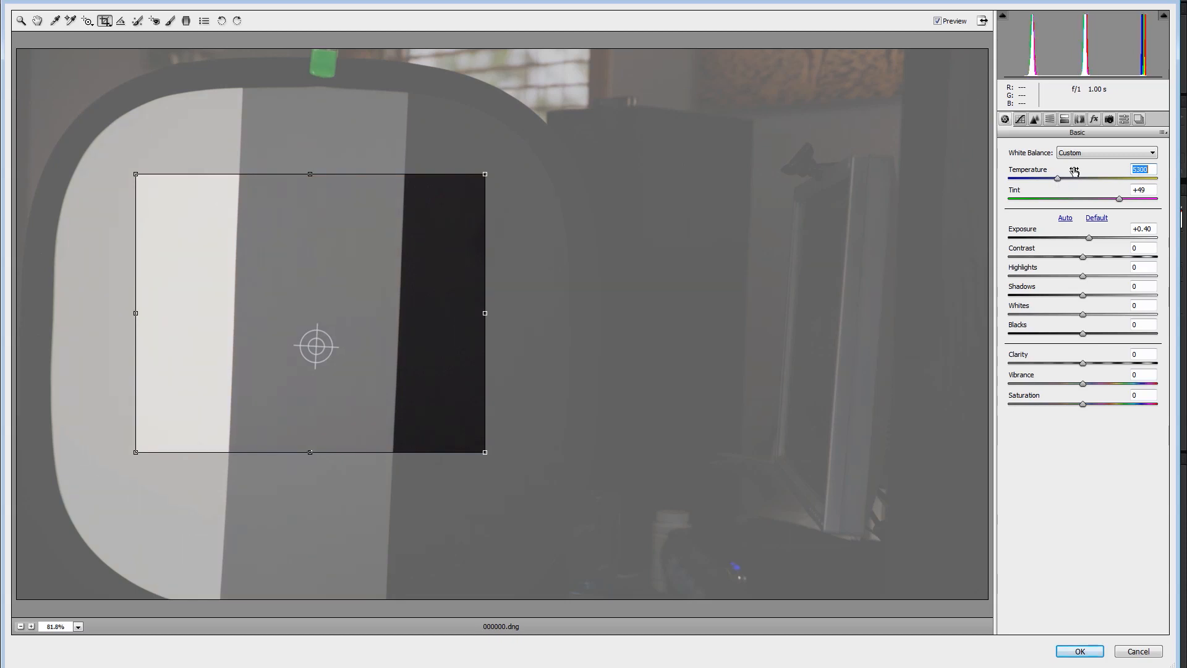
{"action": "mouse_move", "coordinate": [1145, 71]}
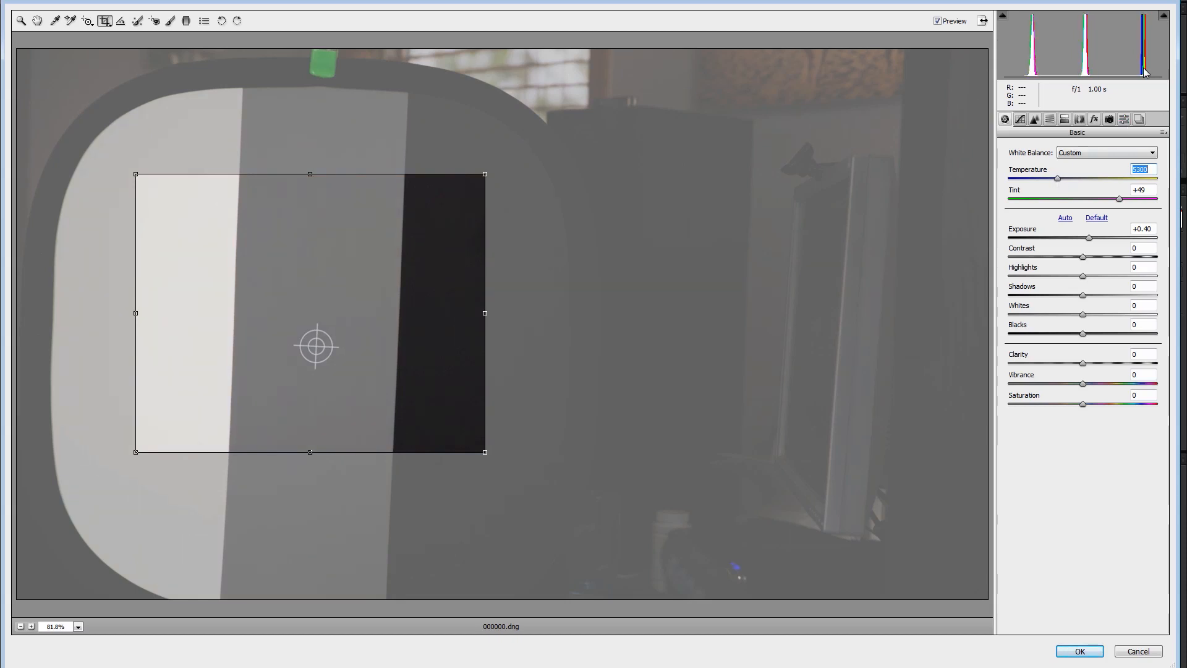
{"action": "mouse_move", "coordinate": [1031, 53]}
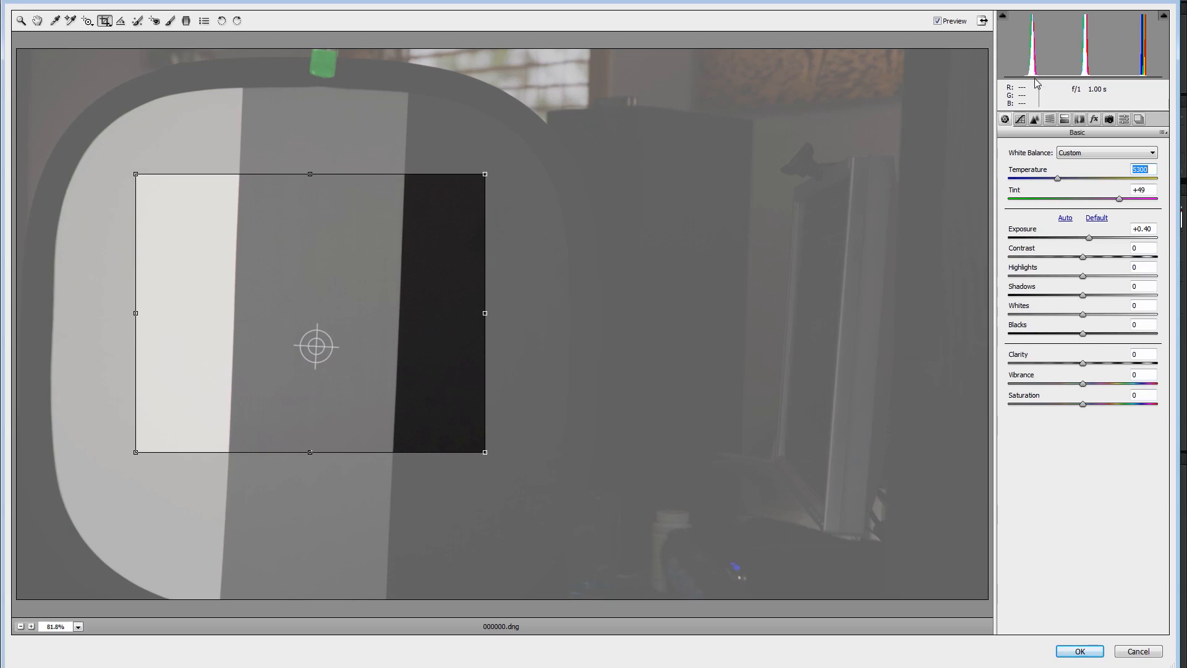
{"action": "mouse_move", "coordinate": [1120, 209]}
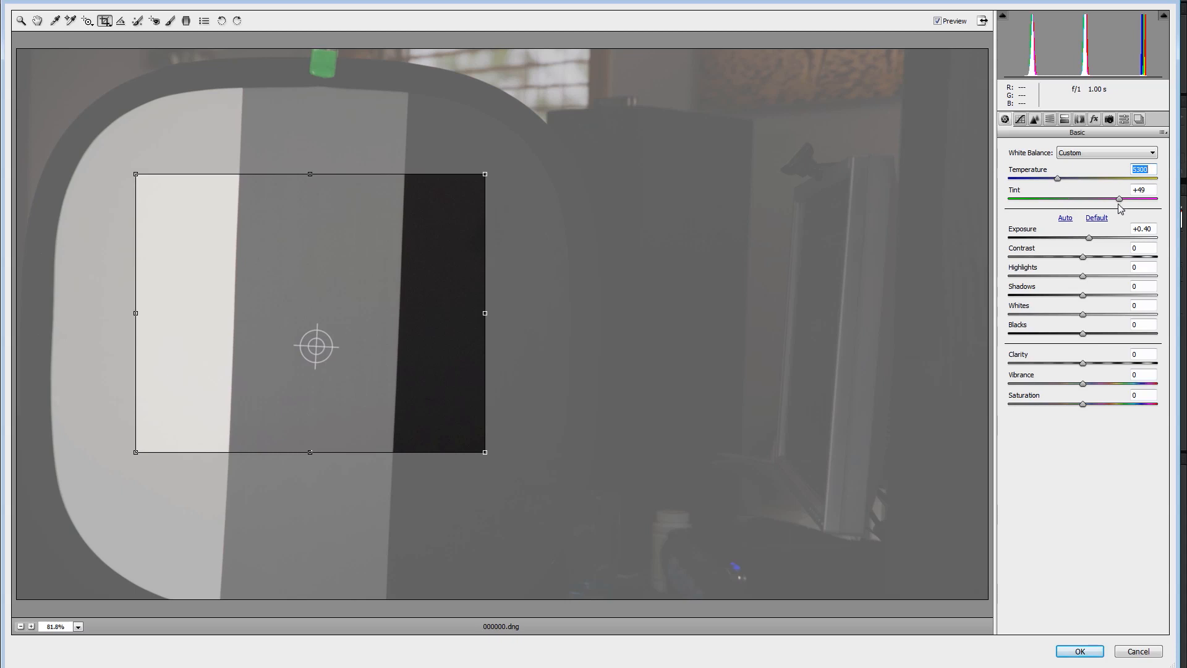
- Raise exposure to +0.40 in the Basic adjustments
{"action": "left_click", "coordinate": [1121, 198]}
{"action": "type", "text": "-100"}
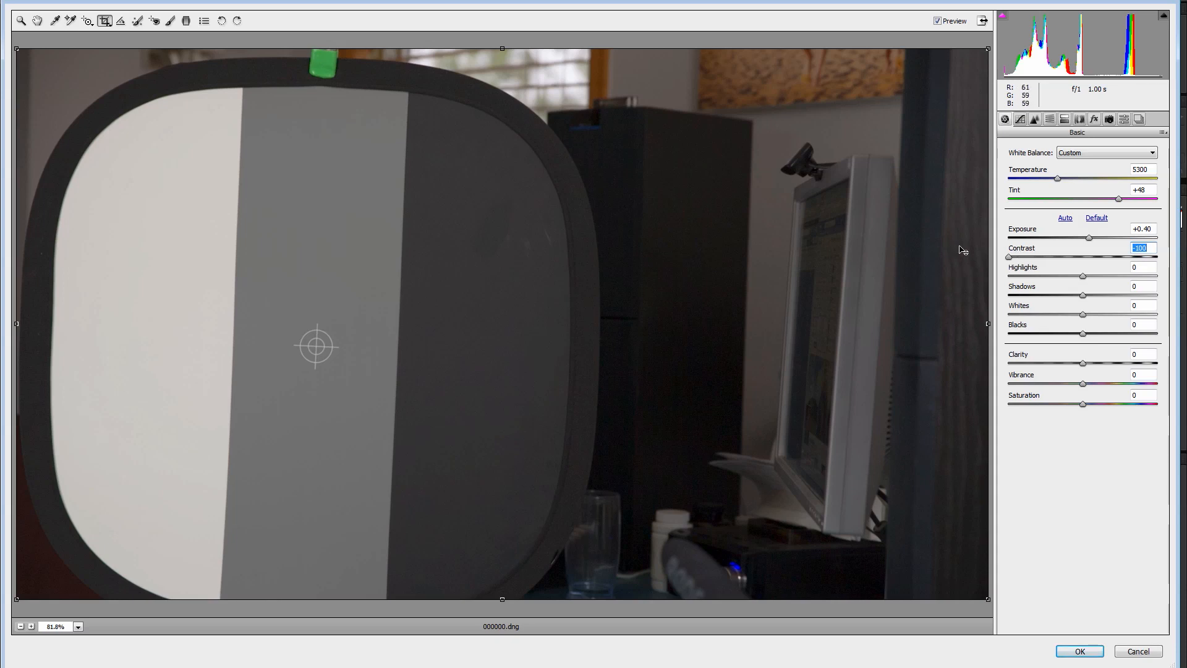
{"action": "mouse_move", "coordinate": [796, 231]}
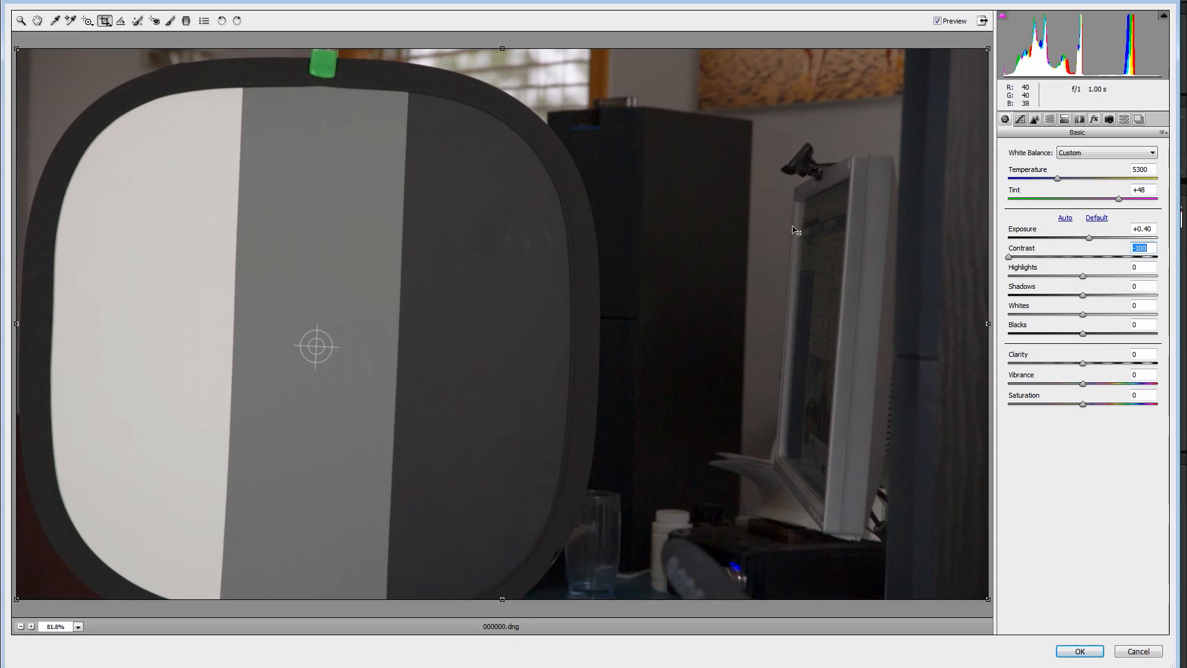
{"action": "mouse_move", "coordinate": [695, 274]}
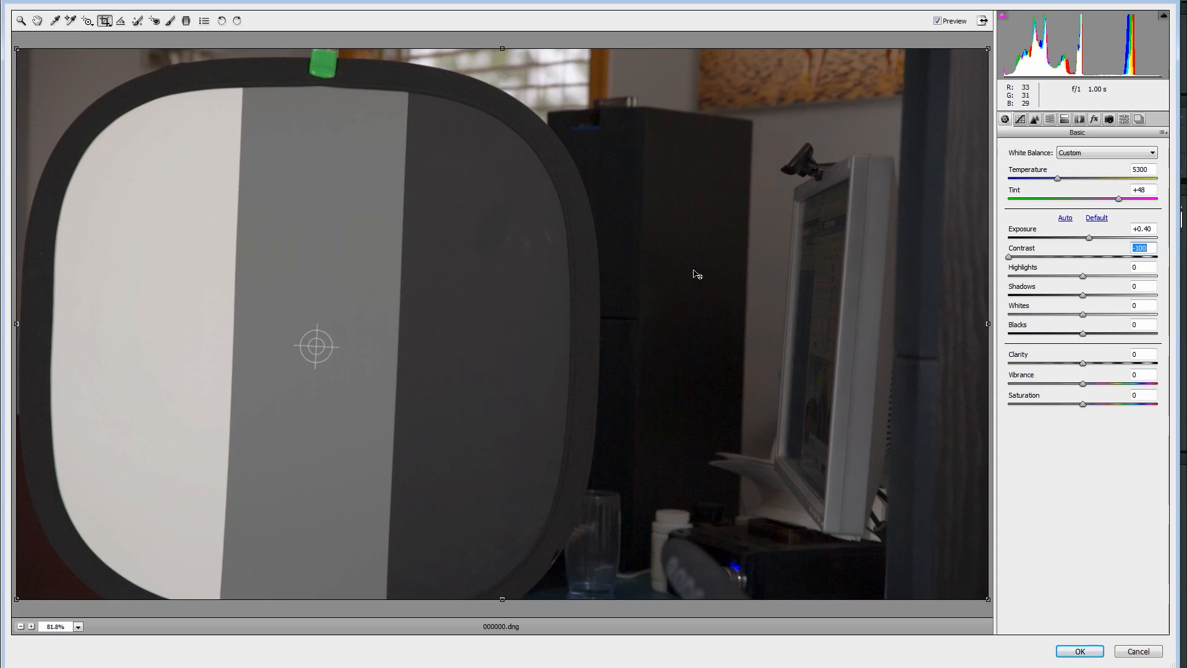
{"action": "mouse_move", "coordinate": [1083, 289]}
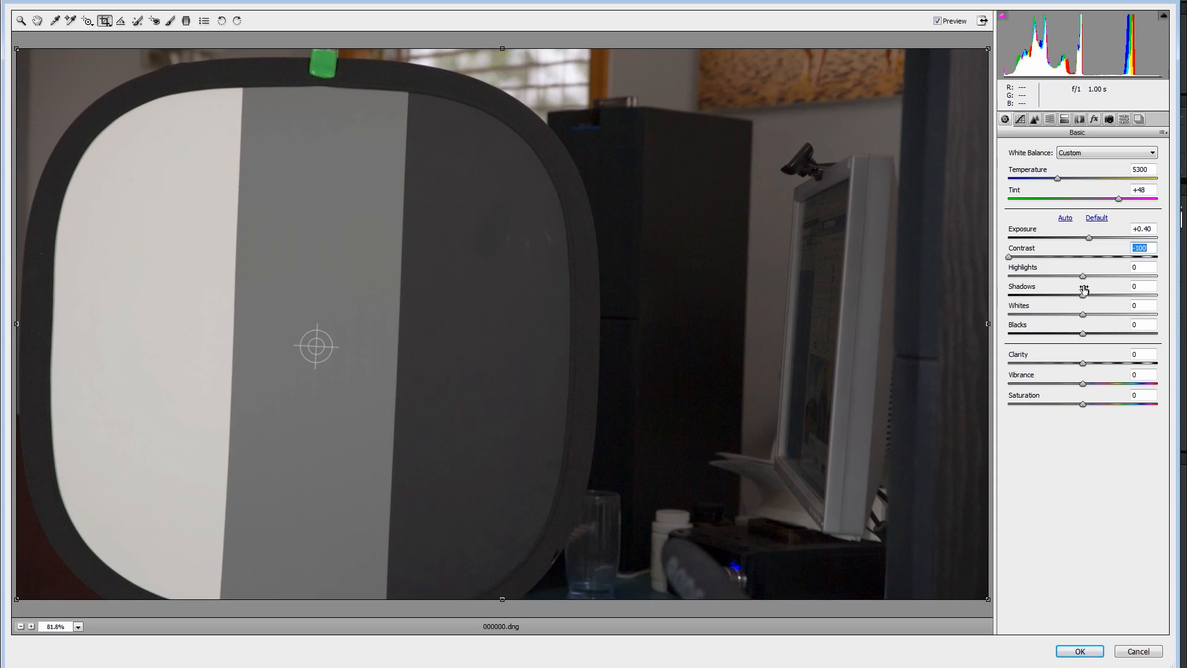
{"action": "mouse_move", "coordinate": [1085, 281]}
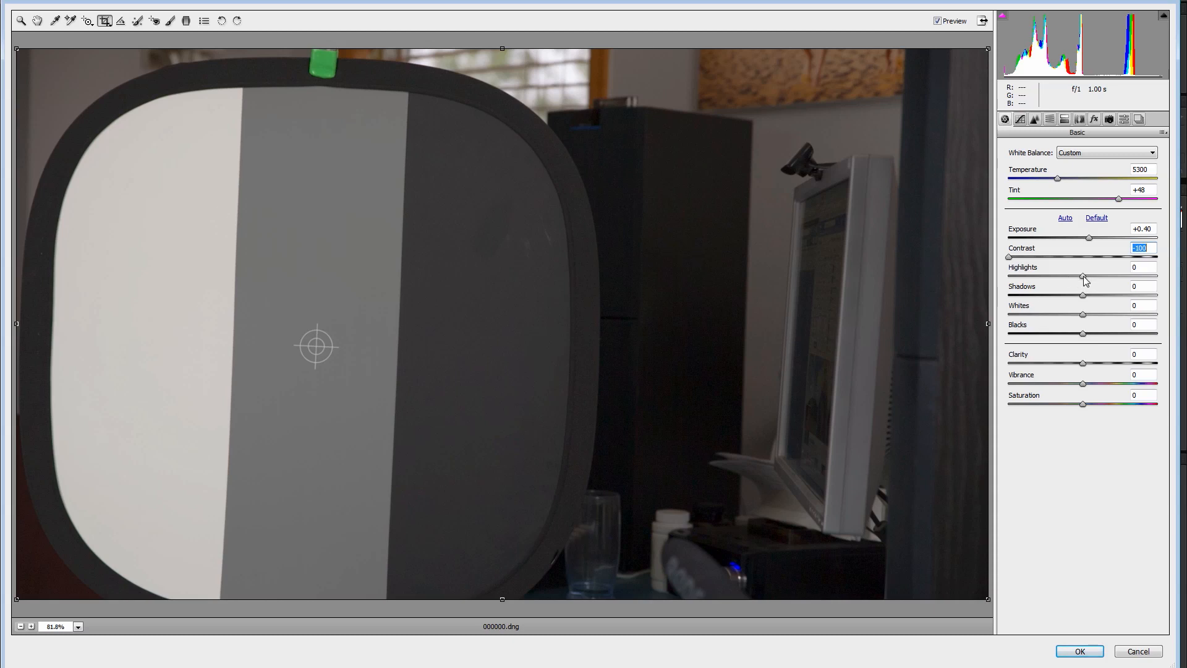
{"action": "mouse_move", "coordinate": [787, 171]}
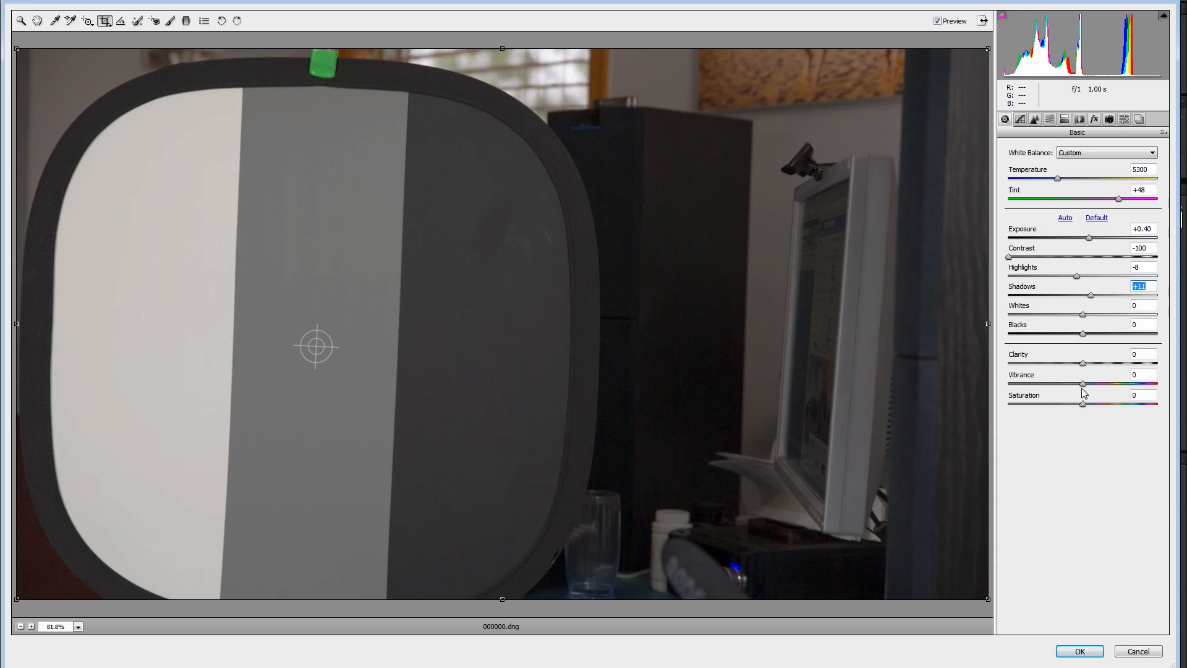
{"action": "mouse_move", "coordinate": [1087, 411]}
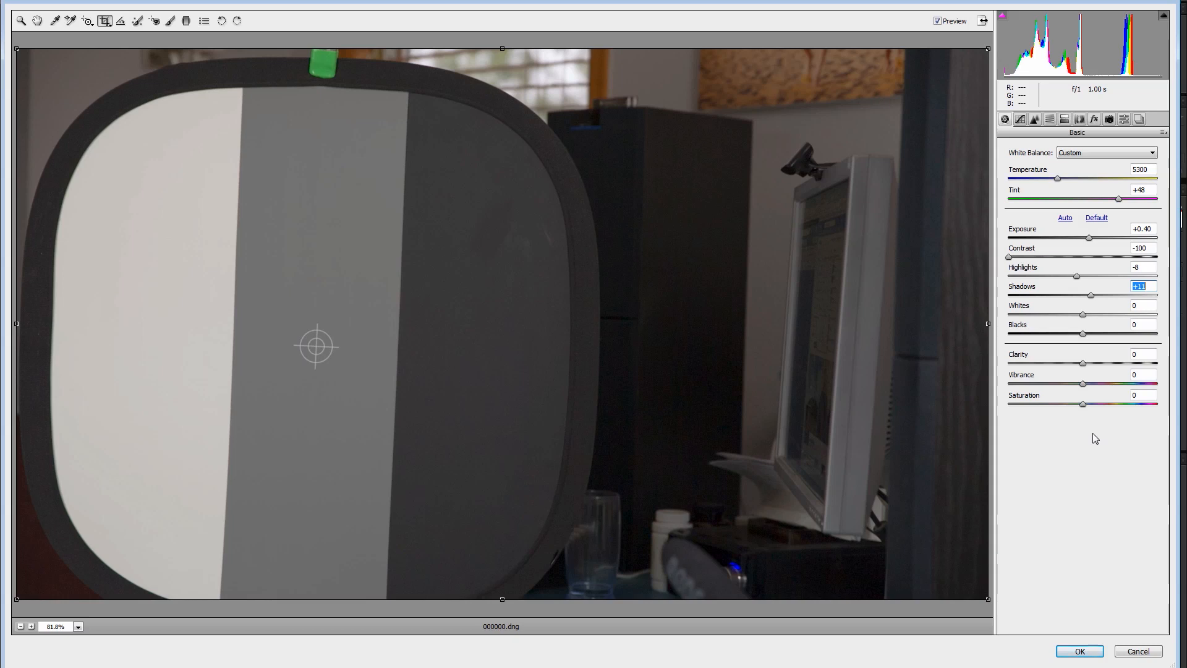
{"action": "mouse_move", "coordinate": [1104, 453]}
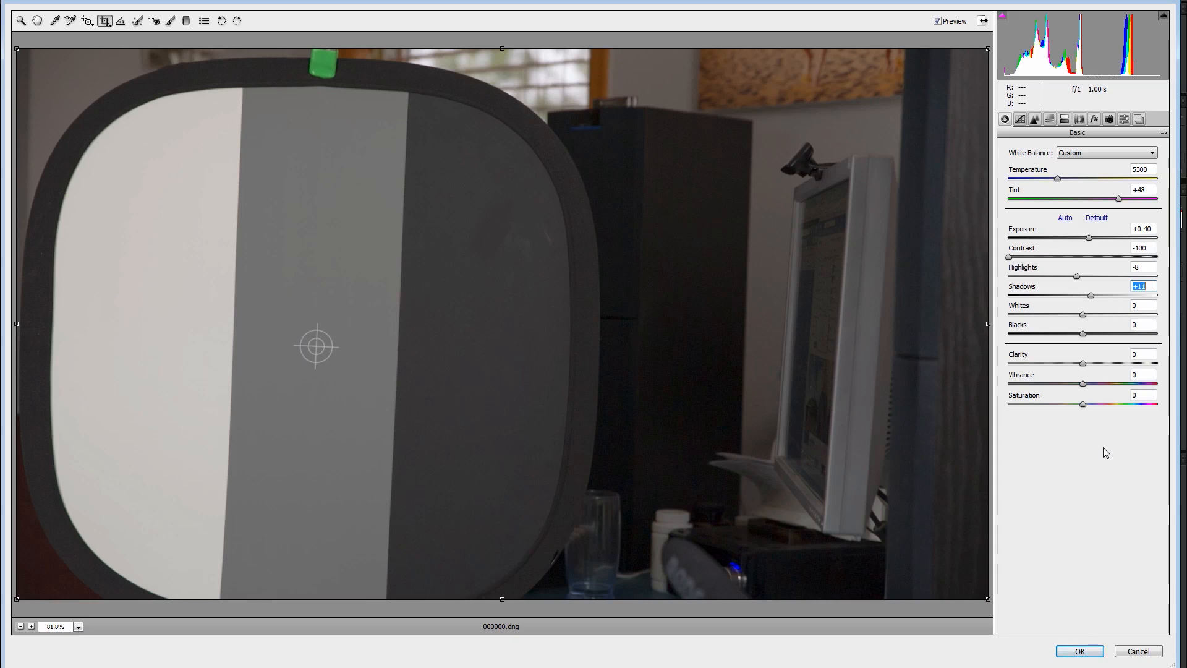
{"action": "mouse_move", "coordinate": [1021, 119]}
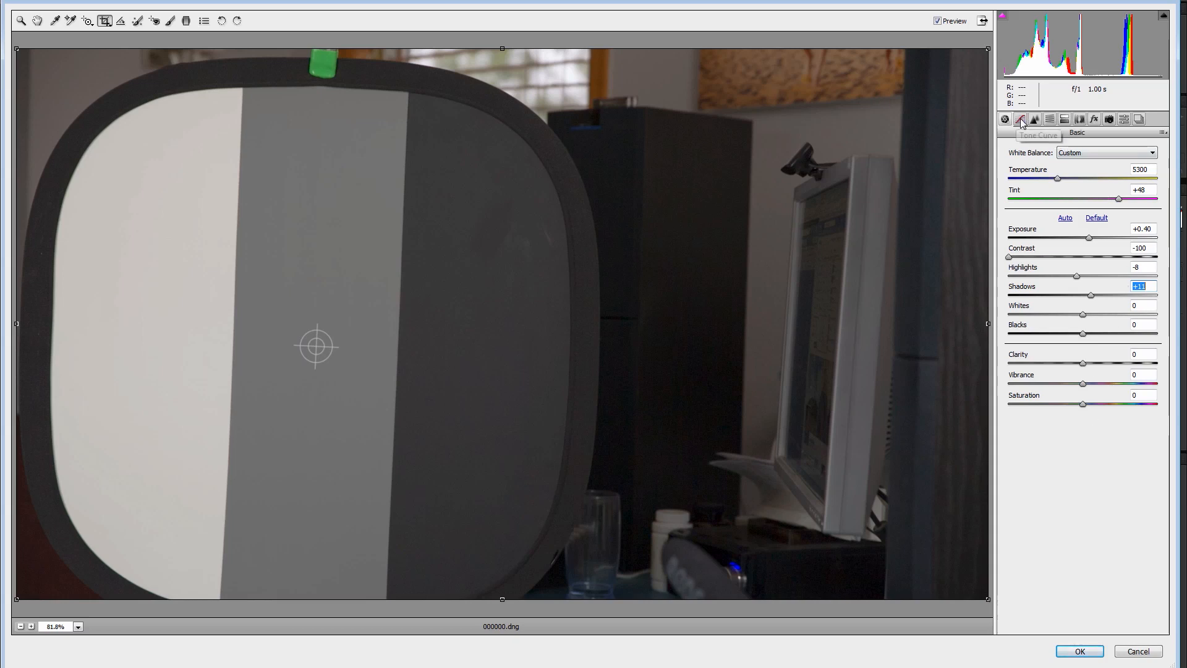
{"action": "left_click", "coordinate": [1020, 119]}
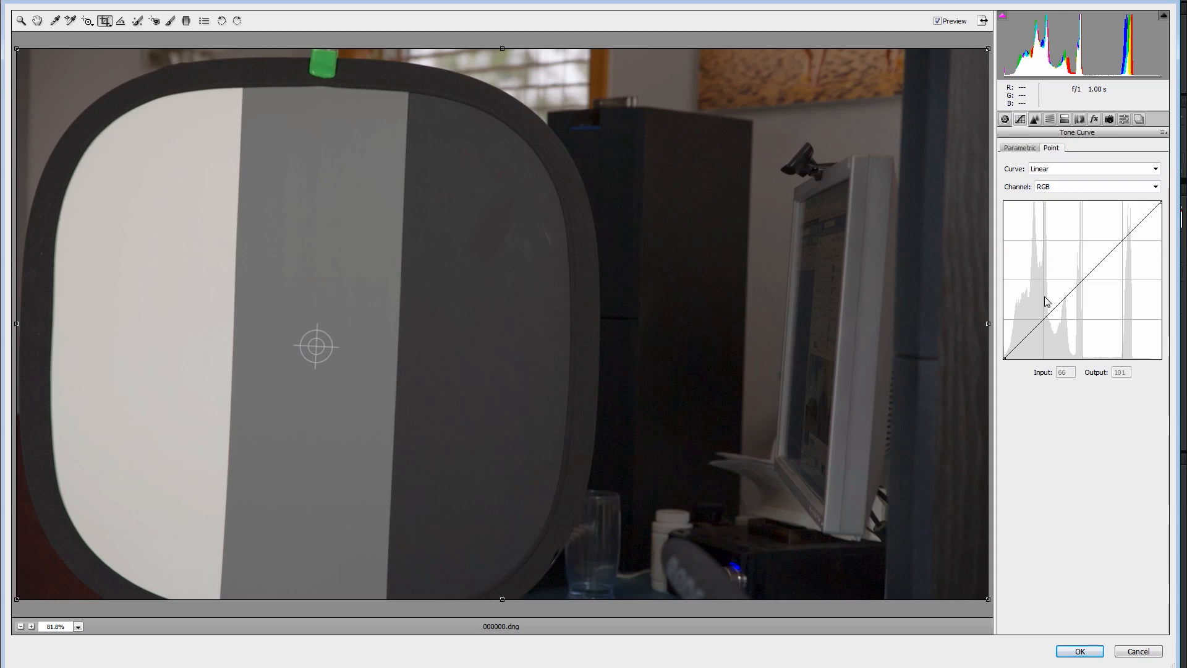
{"action": "mouse_move", "coordinate": [635, 440]}
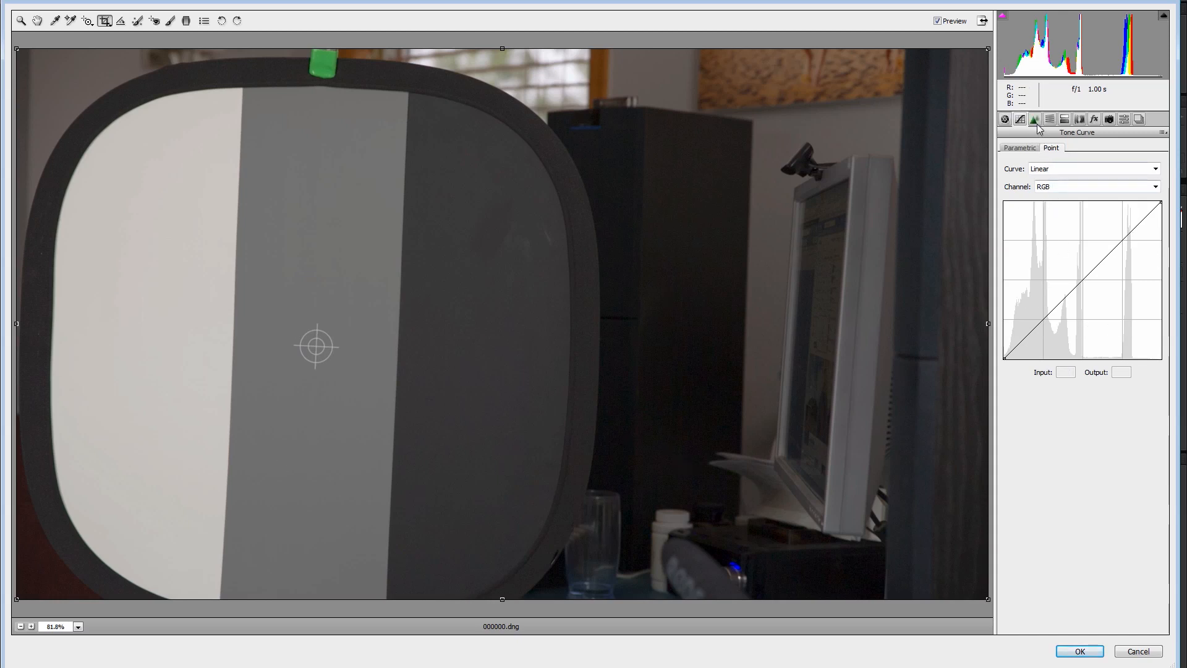
{"action": "mouse_move", "coordinate": [1034, 119]}
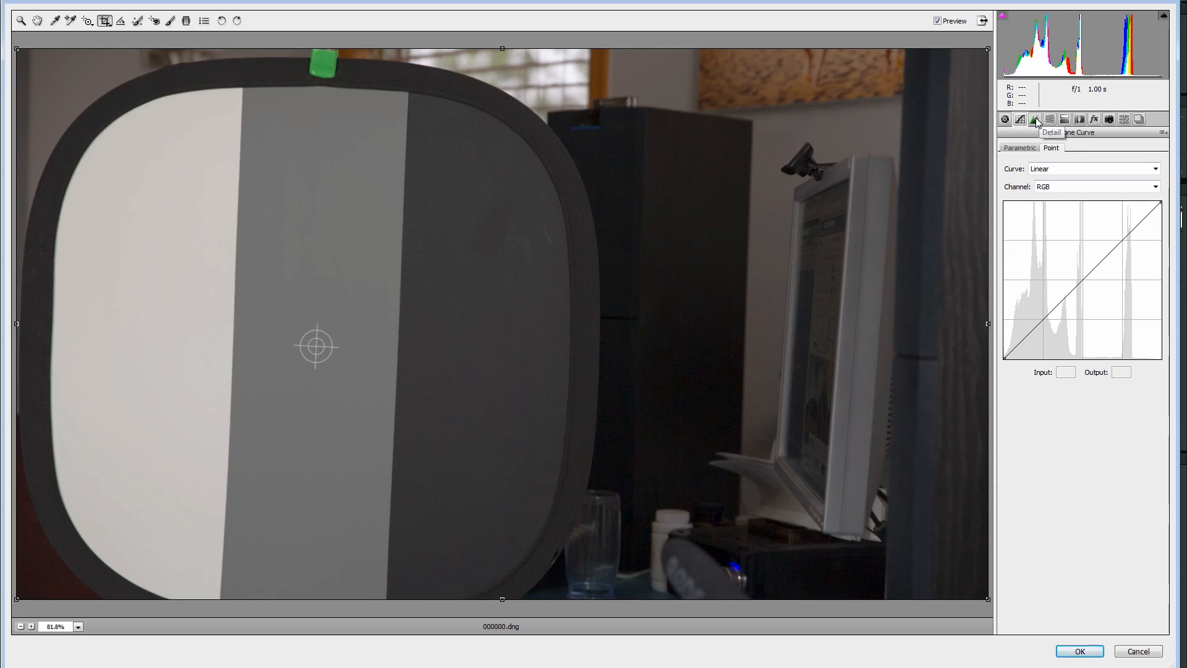
- Review the Detail and Split Toning settings, then confirm Camera Raw to return to After Effects
{"action": "left_click", "coordinate": [1035, 119]}
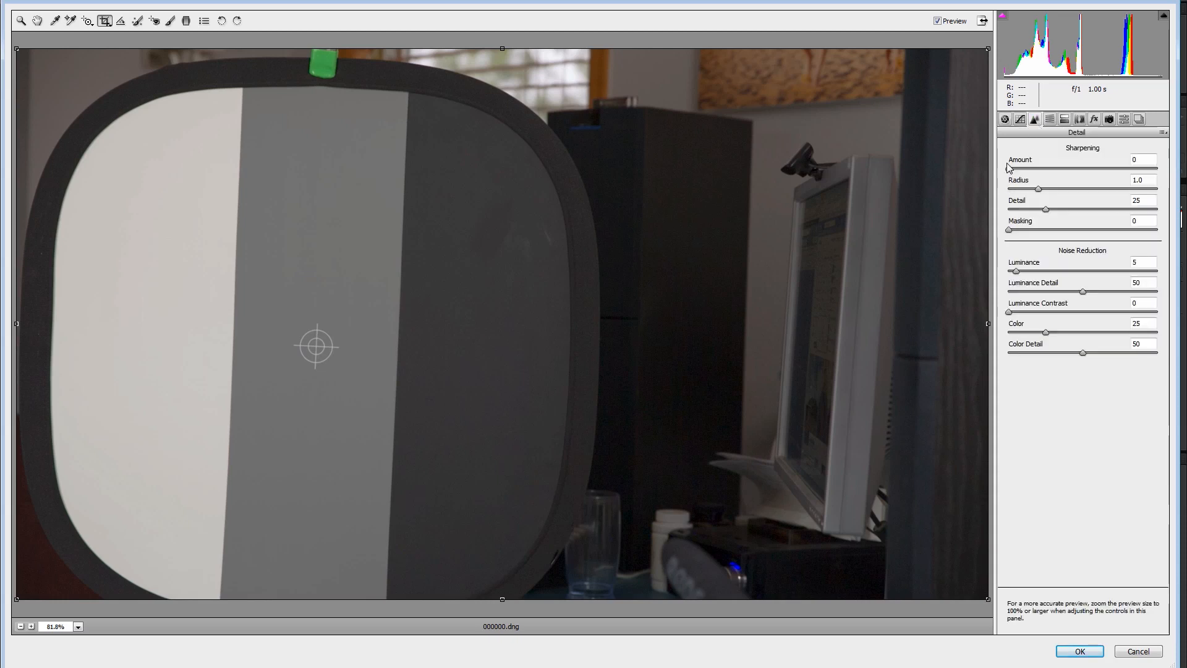
{"action": "mouse_move", "coordinate": [803, 182]}
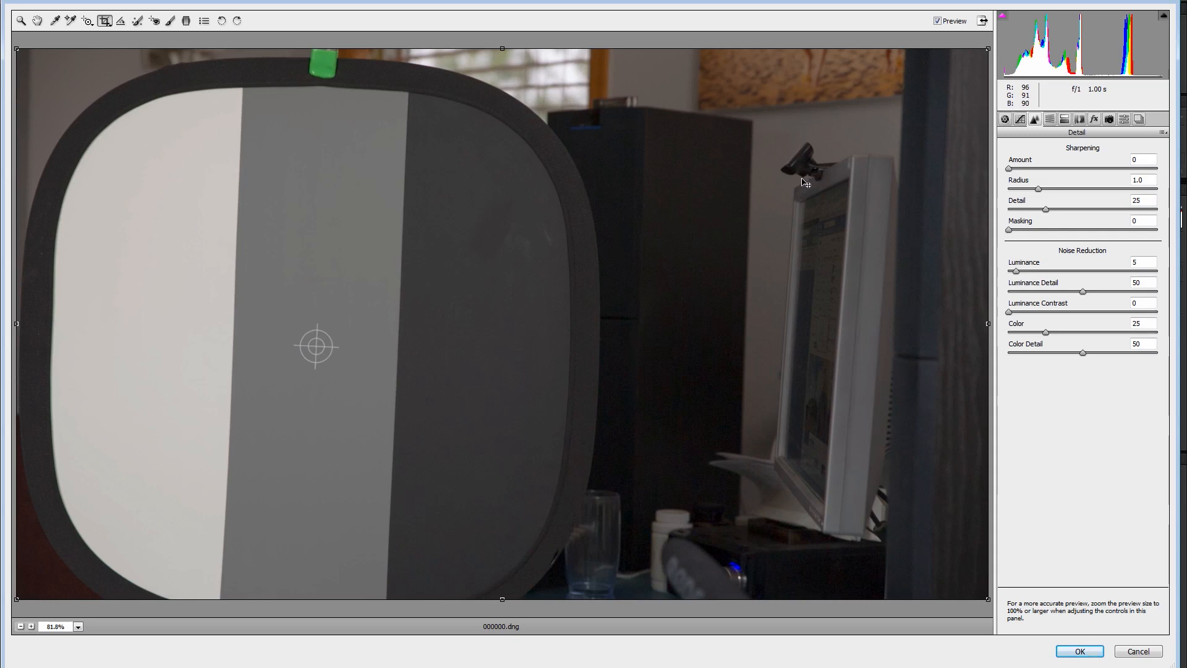
{"action": "mouse_move", "coordinate": [1022, 274]}
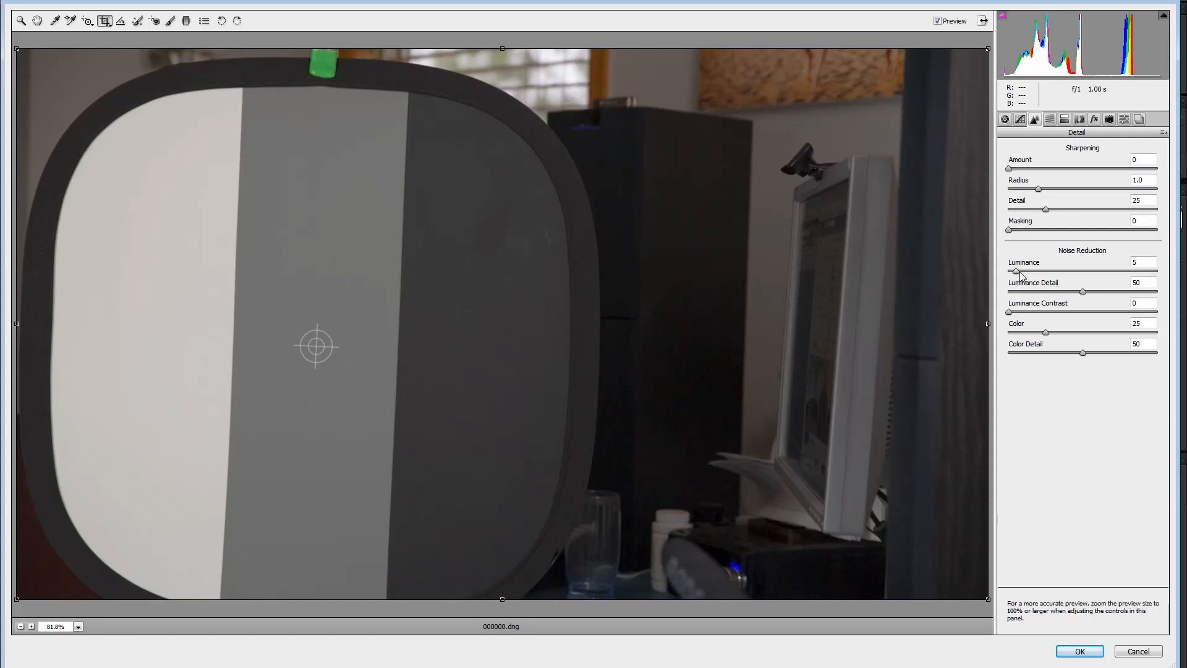
{"action": "mouse_move", "coordinate": [884, 310]}
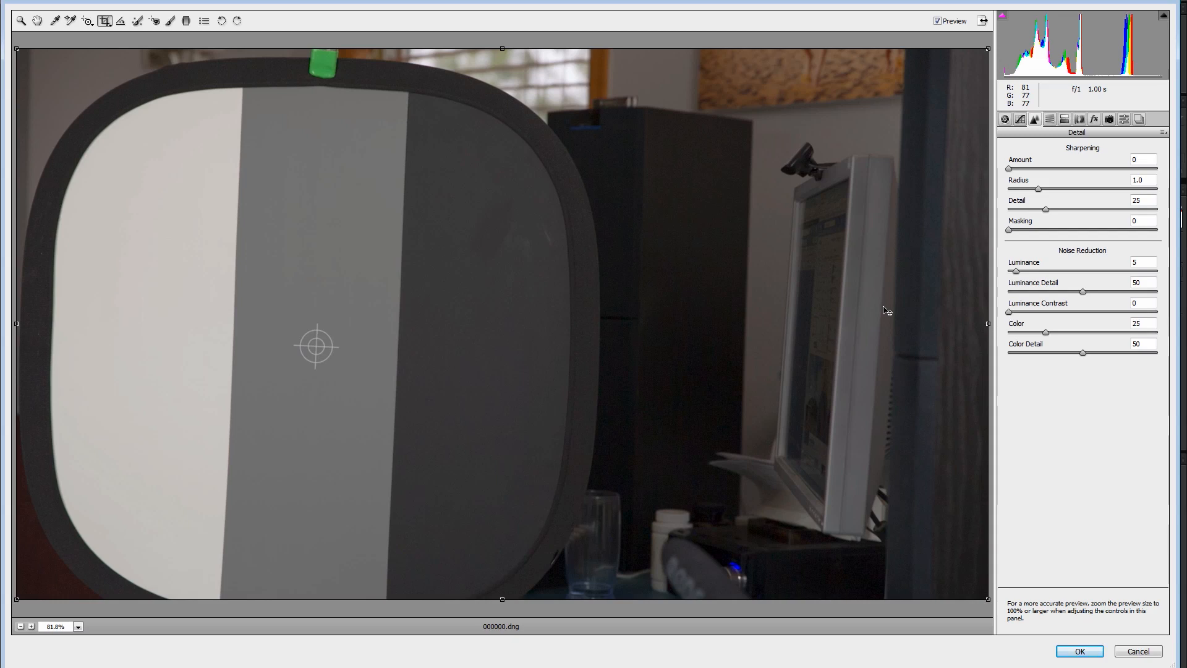
{"action": "mouse_move", "coordinate": [1013, 282]}
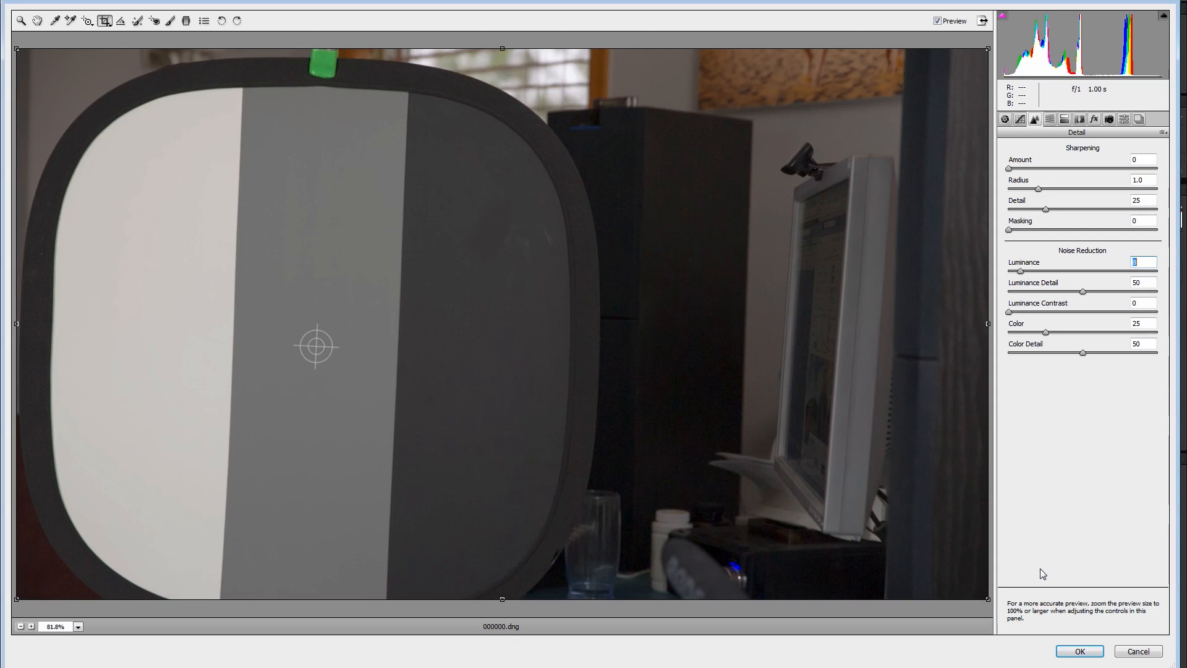
{"action": "mouse_move", "coordinate": [1050, 125]}
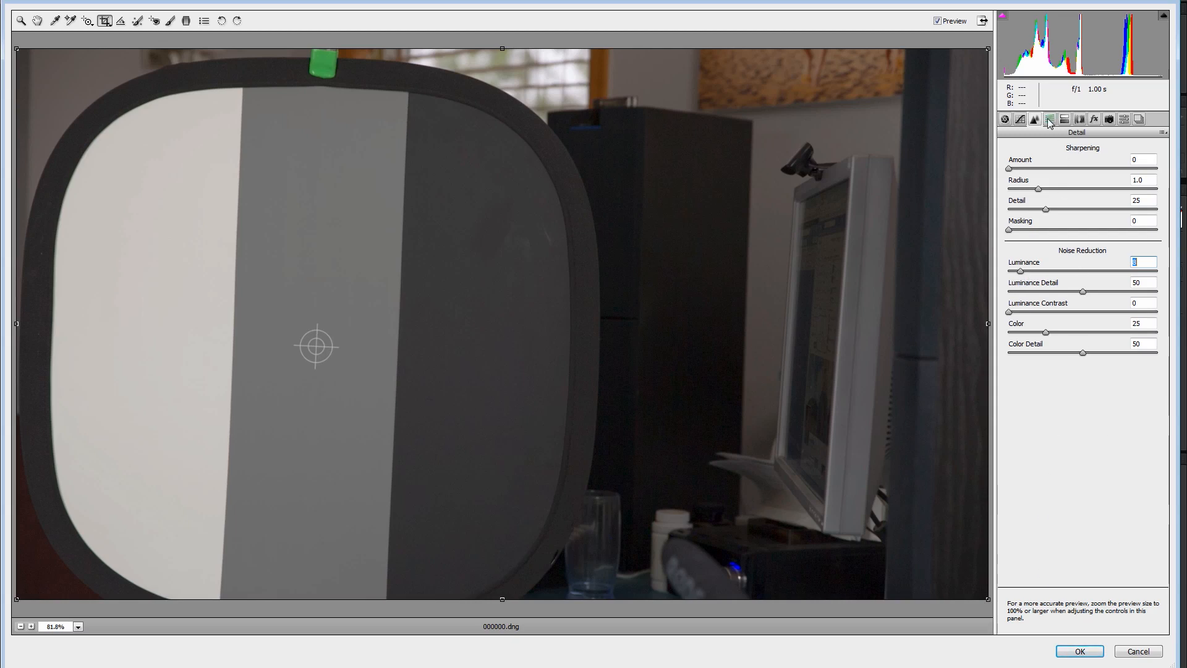
{"action": "left_click", "coordinate": [1063, 119]}
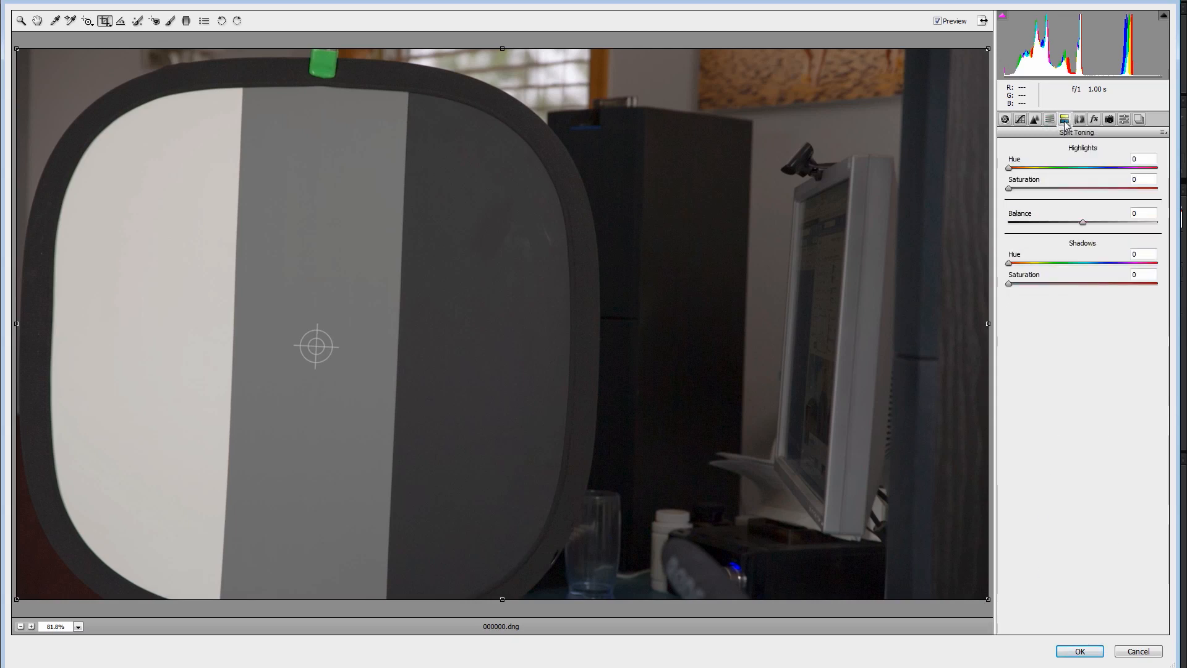
{"action": "left_click", "coordinate": [1004, 118]}
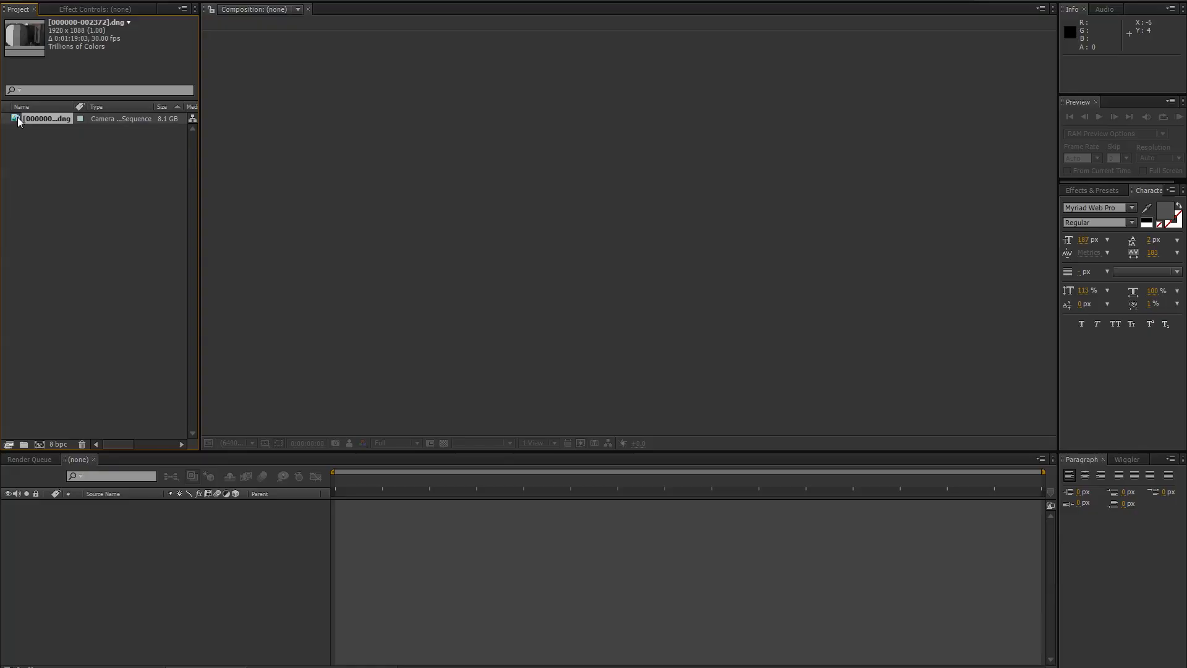
- Interpret the DNG sequence at an assumed frame rate of 23.976 fps
{"action": "right_click", "coordinate": [46, 118]}
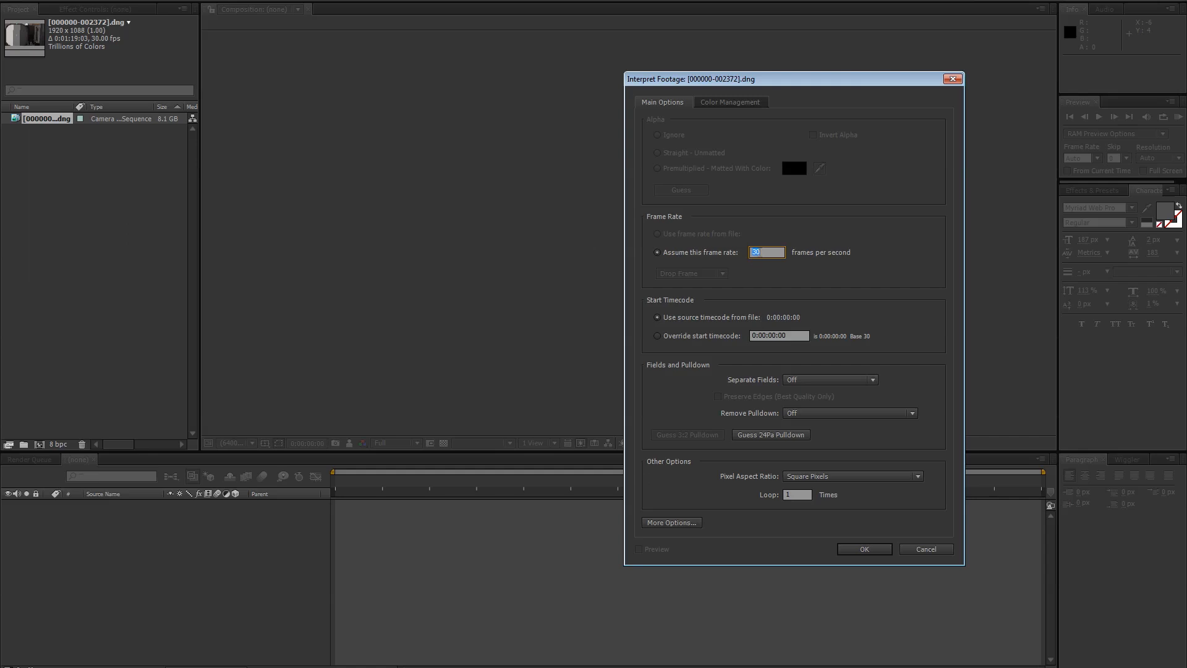
{"action": "type", "text": "23.976"}
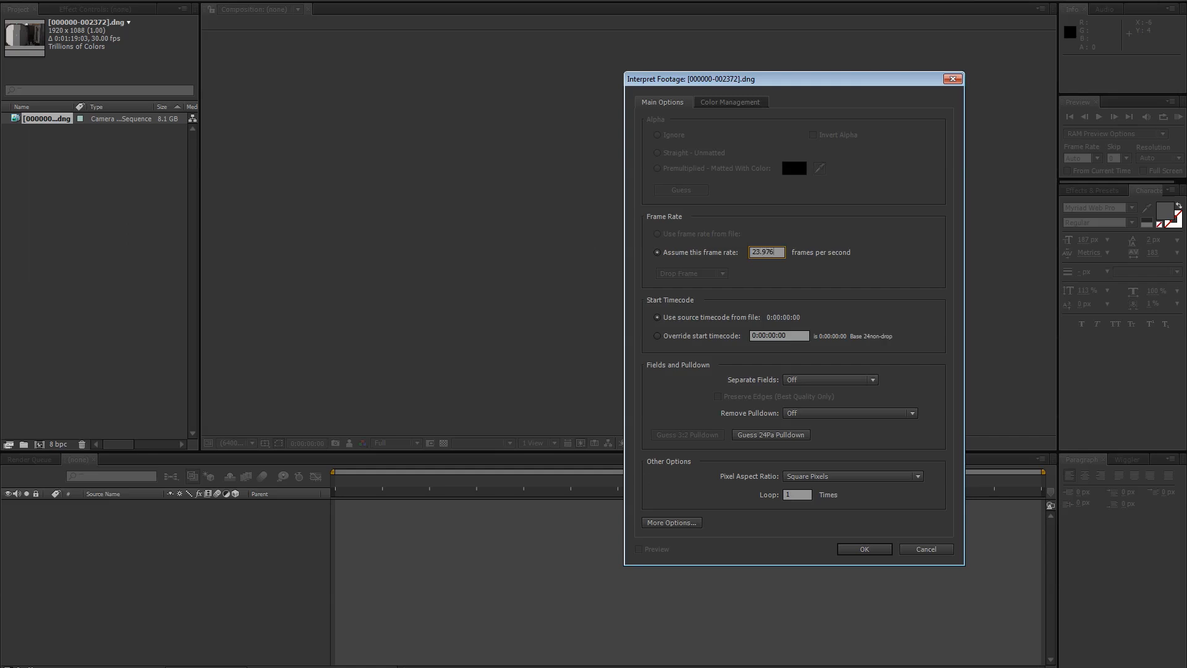
{"action": "left_click", "coordinate": [863, 549]}
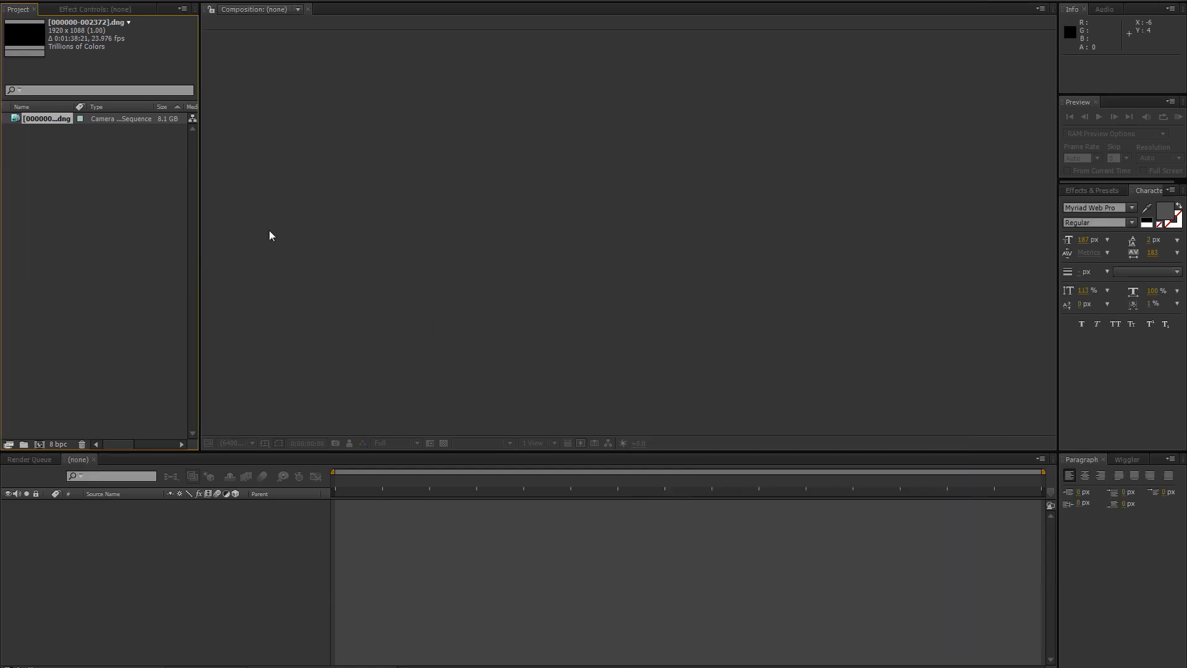
- Create a new composition named Comp from the DNG footage
{"action": "left_click", "coordinate": [46, 119]}
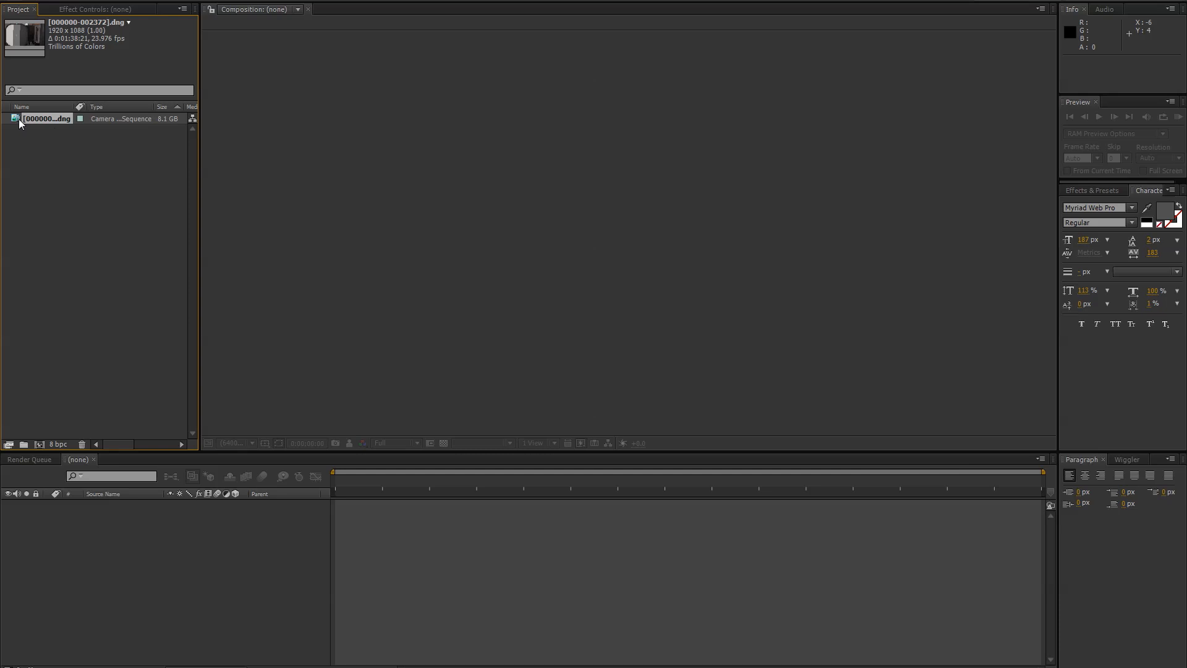
{"action": "right_click", "coordinate": [46, 118]}
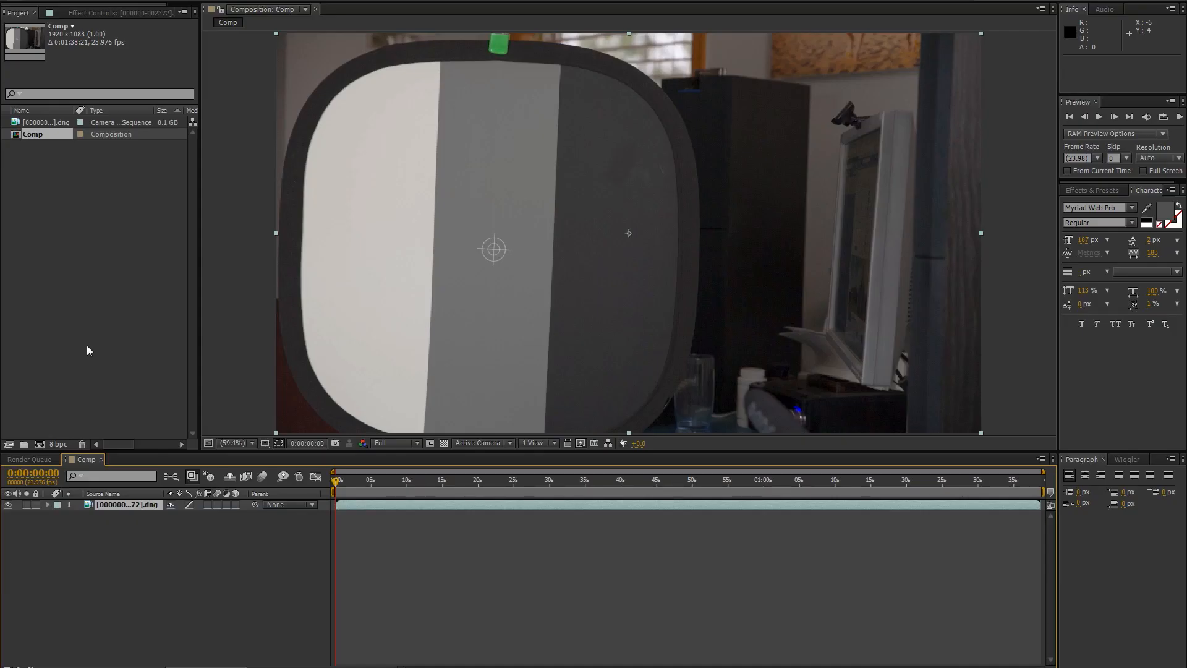
{"action": "mouse_move", "coordinate": [307, 442]}
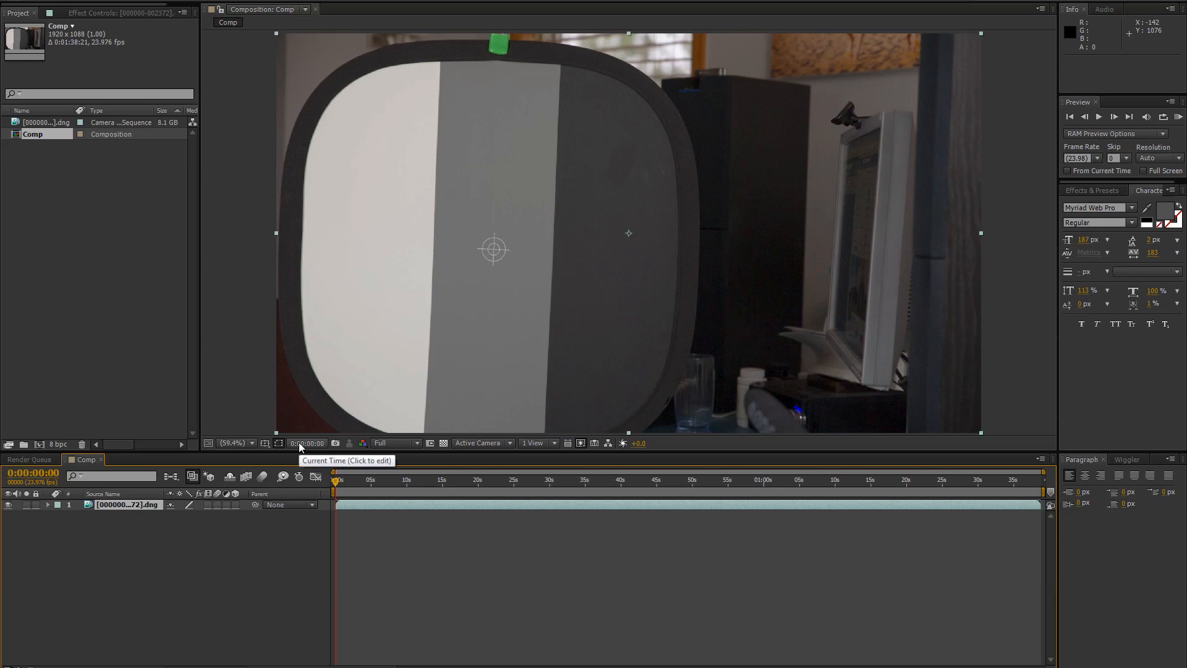
{"action": "left_click", "coordinate": [15, 4]}
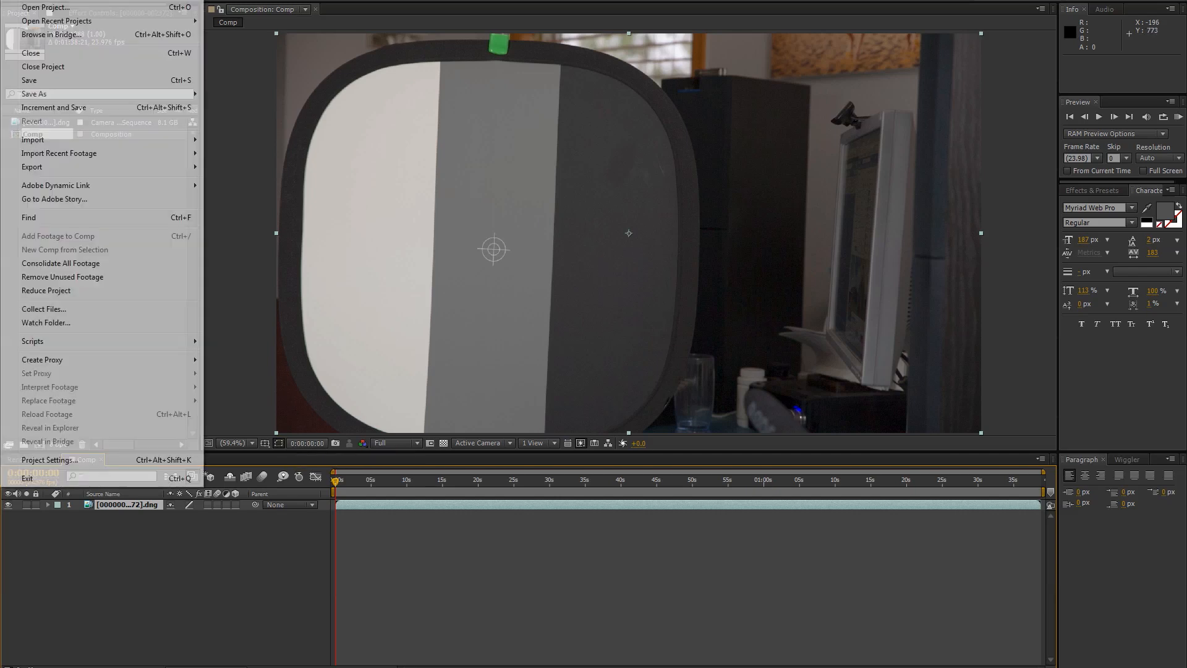
{"action": "mouse_move", "coordinate": [35, 93]}
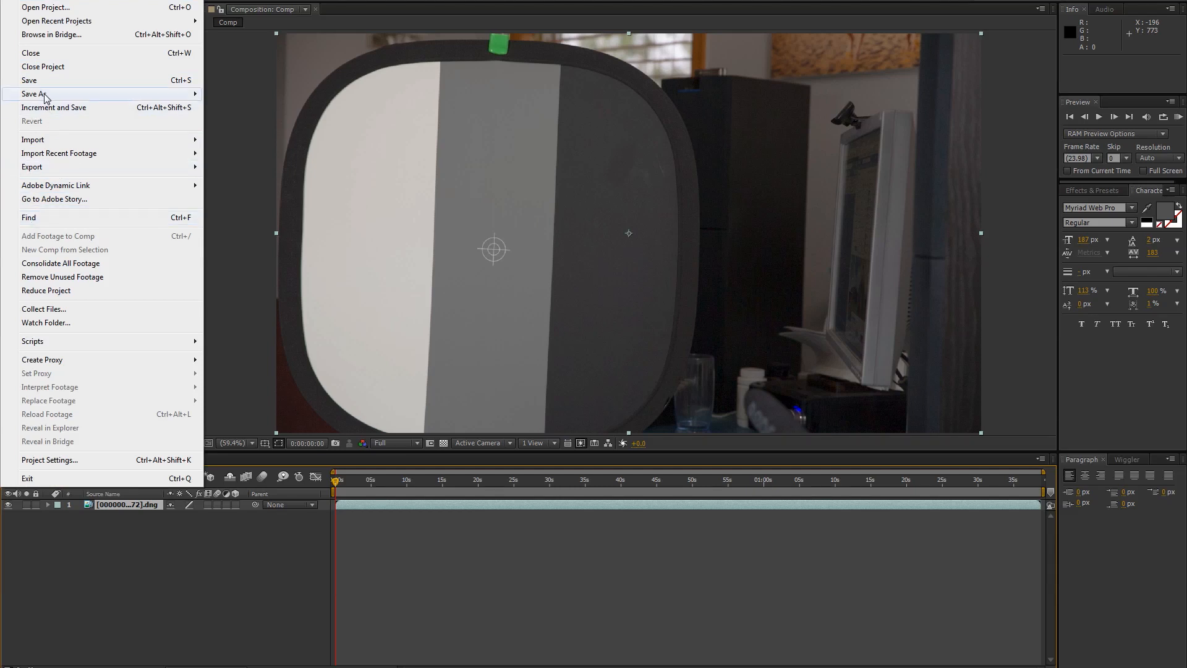
- Save the project as contrast raw 2 in the Contrast Raw Test folder
{"action": "left_click", "coordinate": [35, 94]}
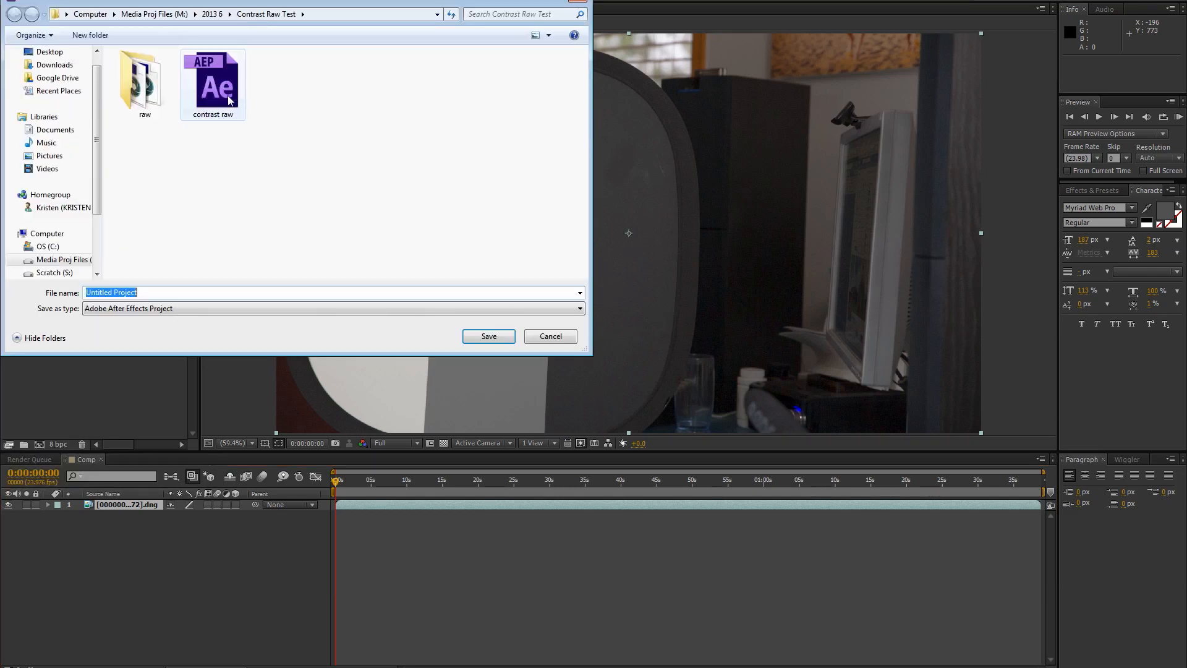
{"action": "left_click", "coordinate": [212, 78]}
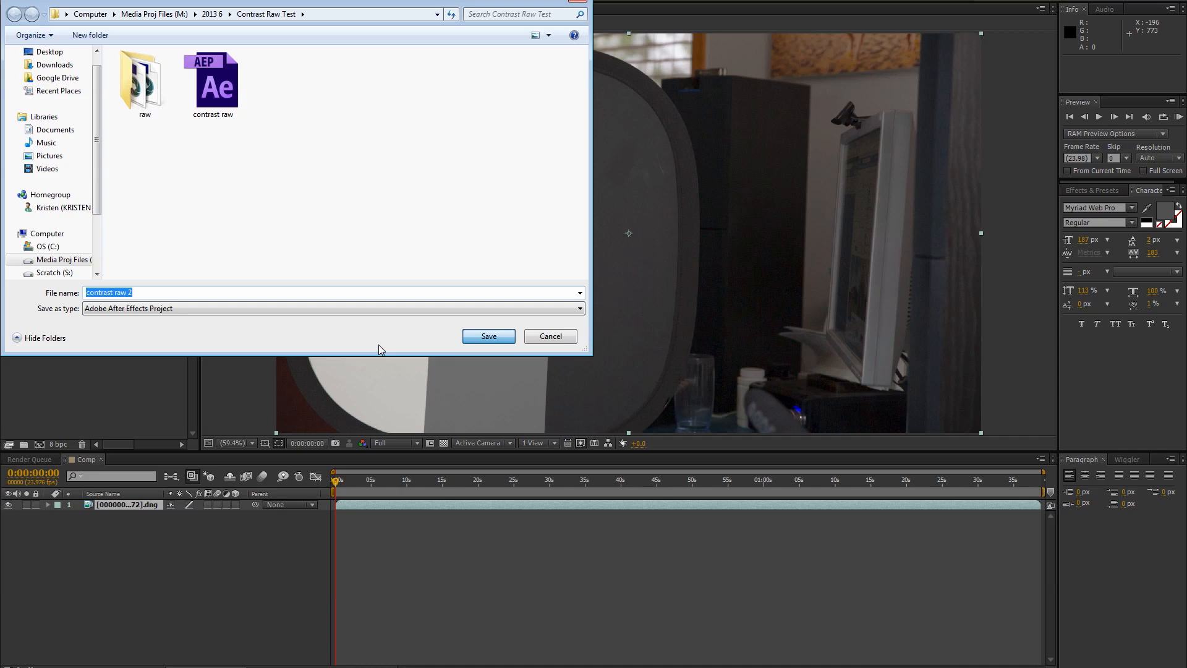
{"action": "left_click", "coordinate": [489, 336]}
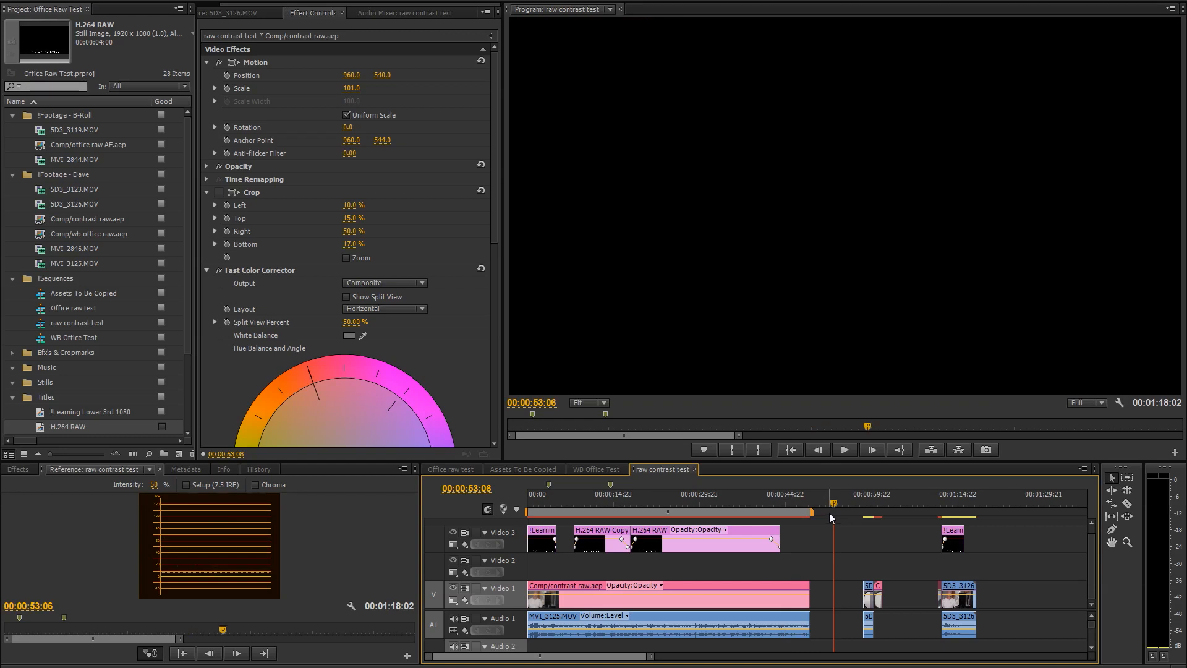
{"action": "mouse_move", "coordinate": [795, 541]}
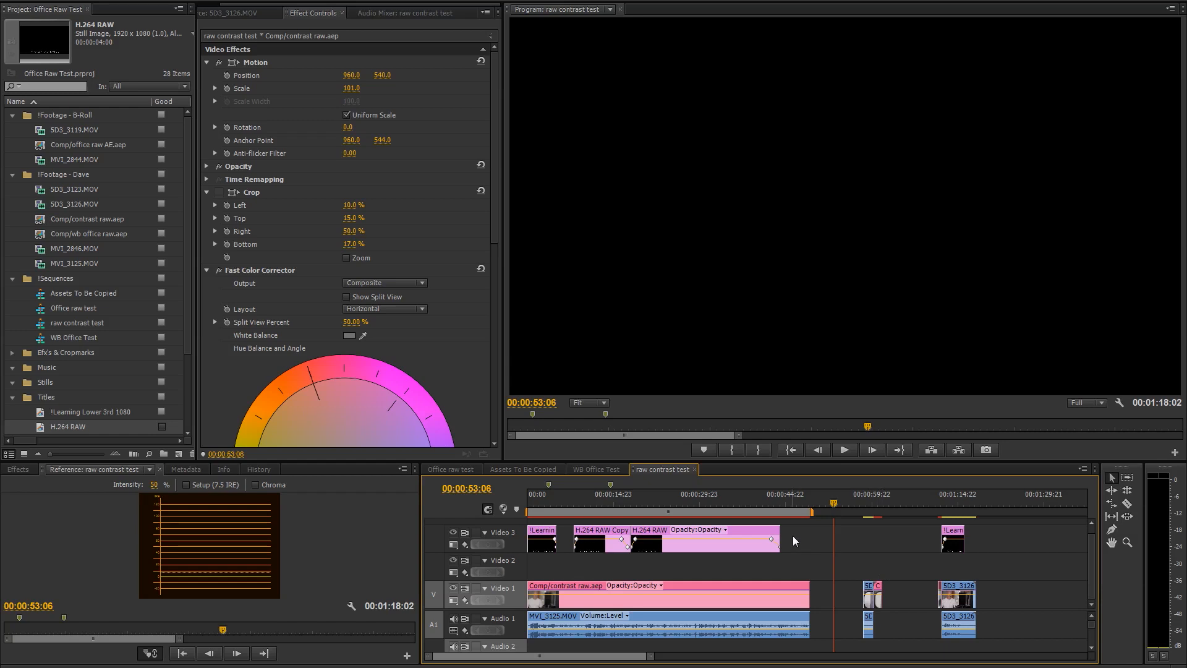
{"action": "mouse_move", "coordinate": [26, 320]}
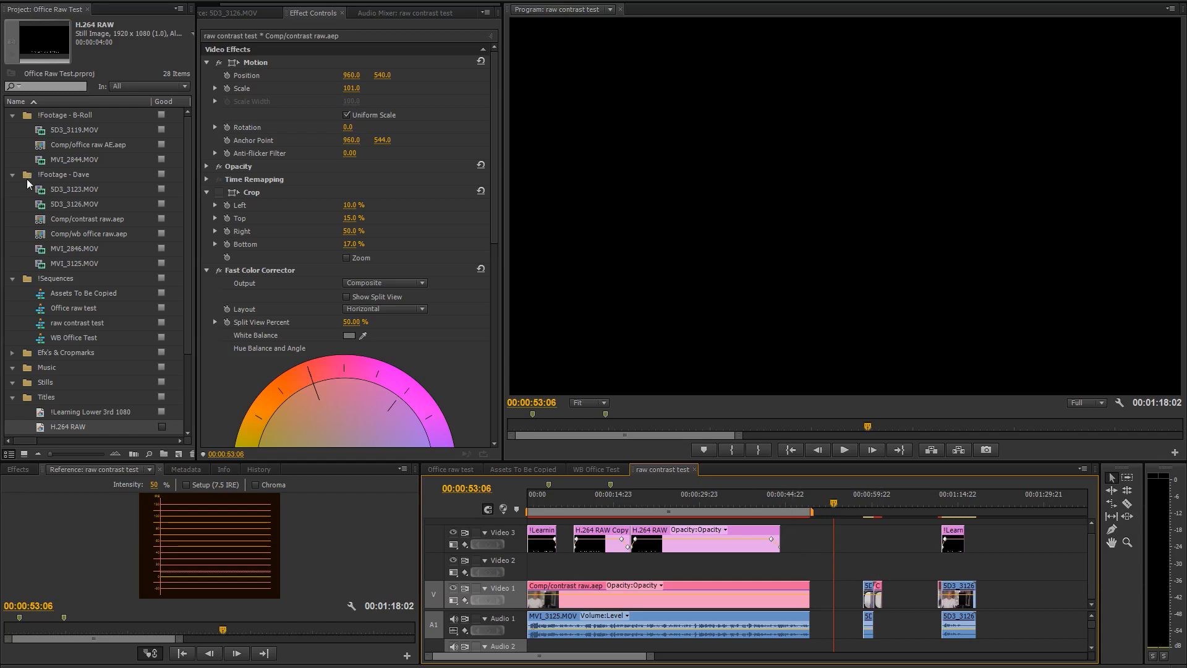
- Import the Comp composition from contrast raw 2.aep into the !Sequences bin and close the floating bin
{"action": "left_click", "coordinate": [55, 279]}
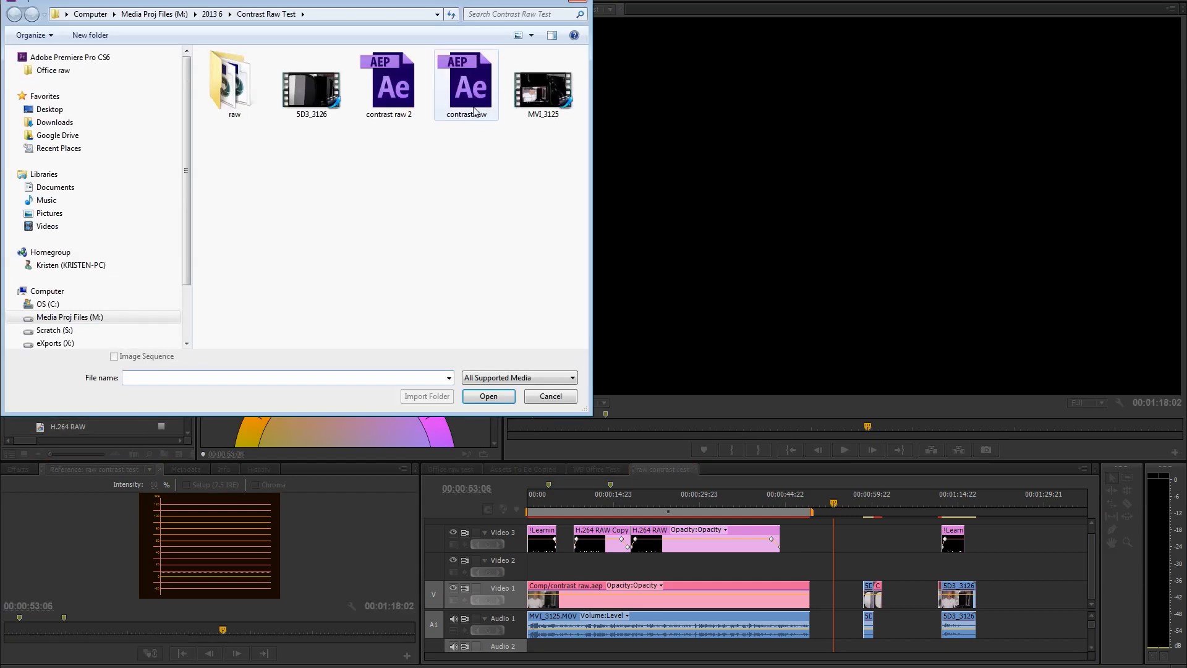
{"action": "left_click", "coordinate": [489, 395]}
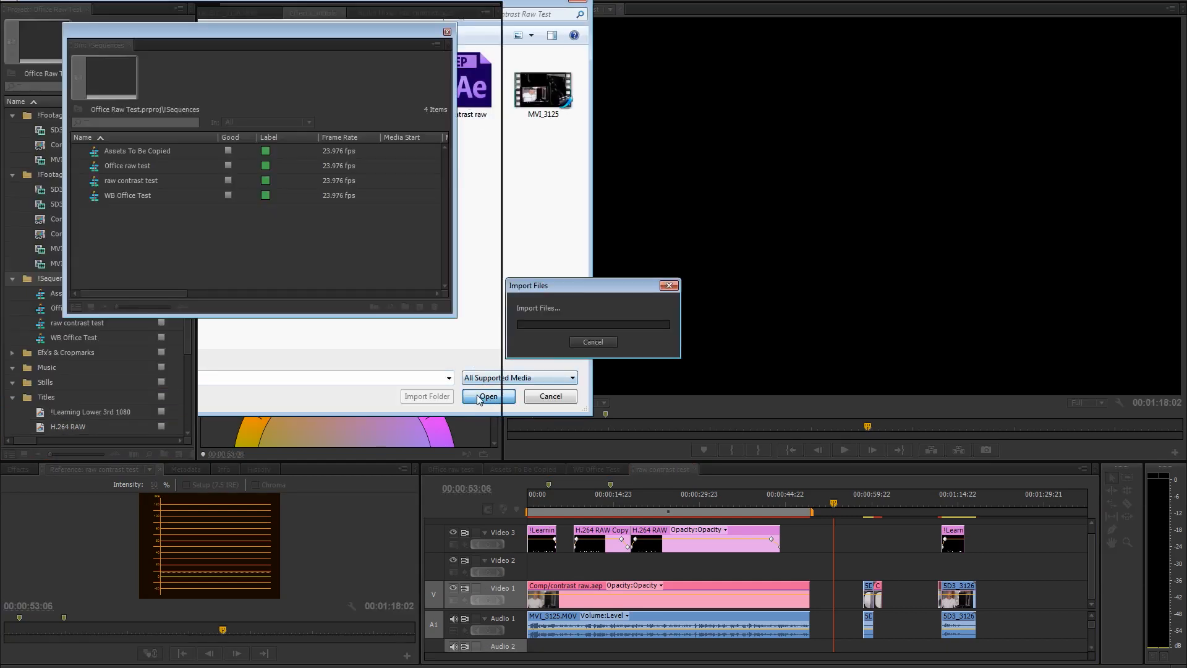
{"action": "left_click", "coordinate": [489, 396]}
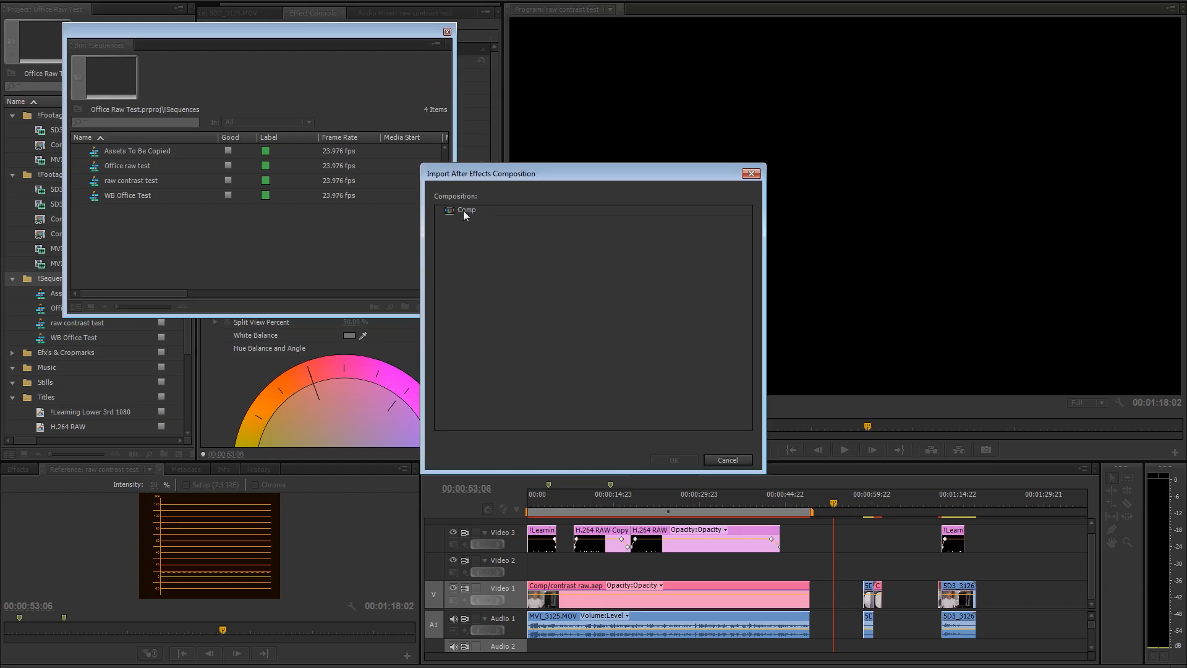
{"action": "left_click", "coordinate": [672, 460]}
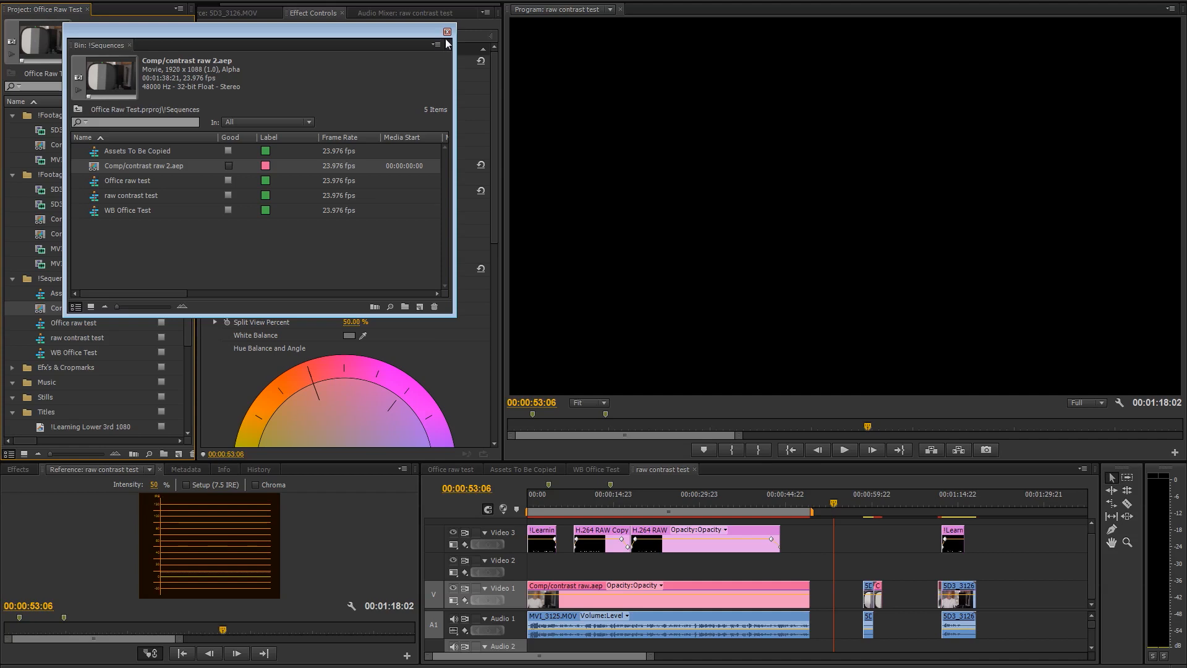
{"action": "left_click", "coordinate": [447, 31]}
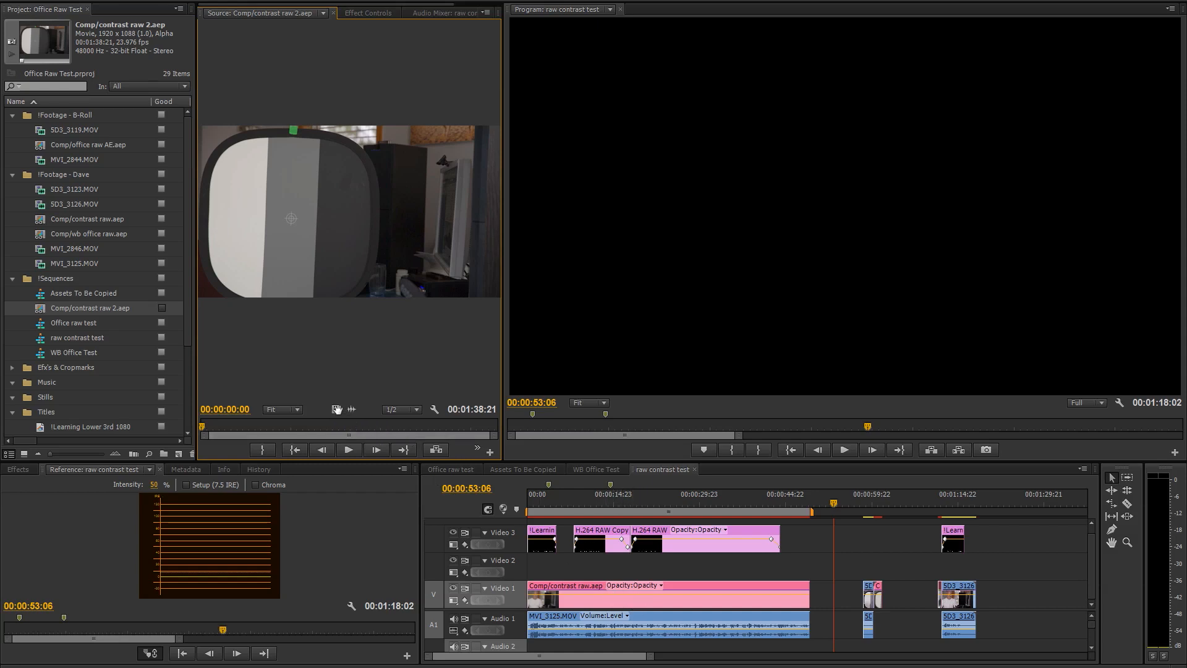
{"action": "mouse_move", "coordinate": [336, 408]}
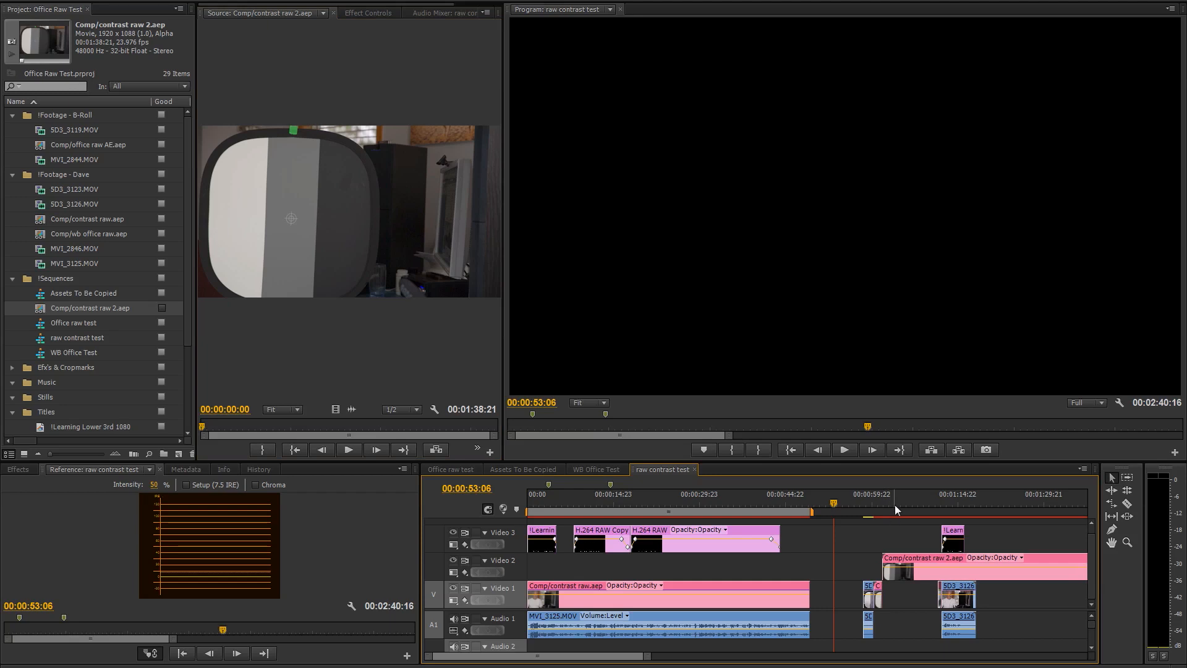
- Position the contrast raw 2 comp on Video 2 over the SD3_3126 clip and show the Effects list
{"action": "left_click", "coordinate": [893, 503]}
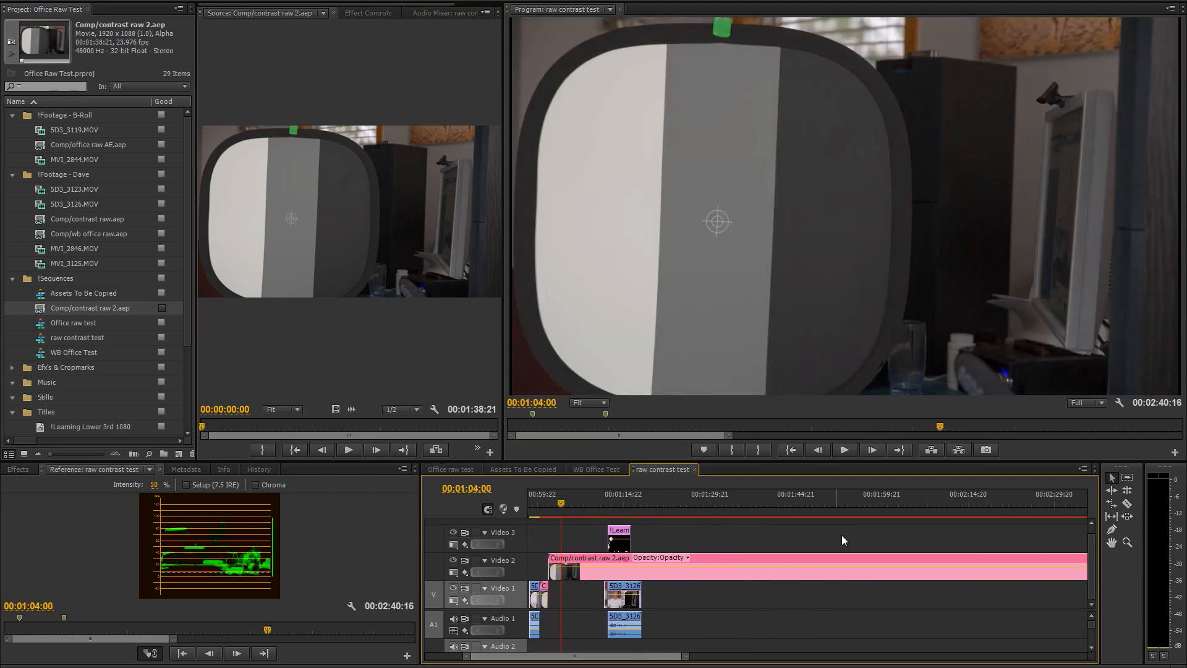
{"action": "left_click", "coordinate": [871, 503]}
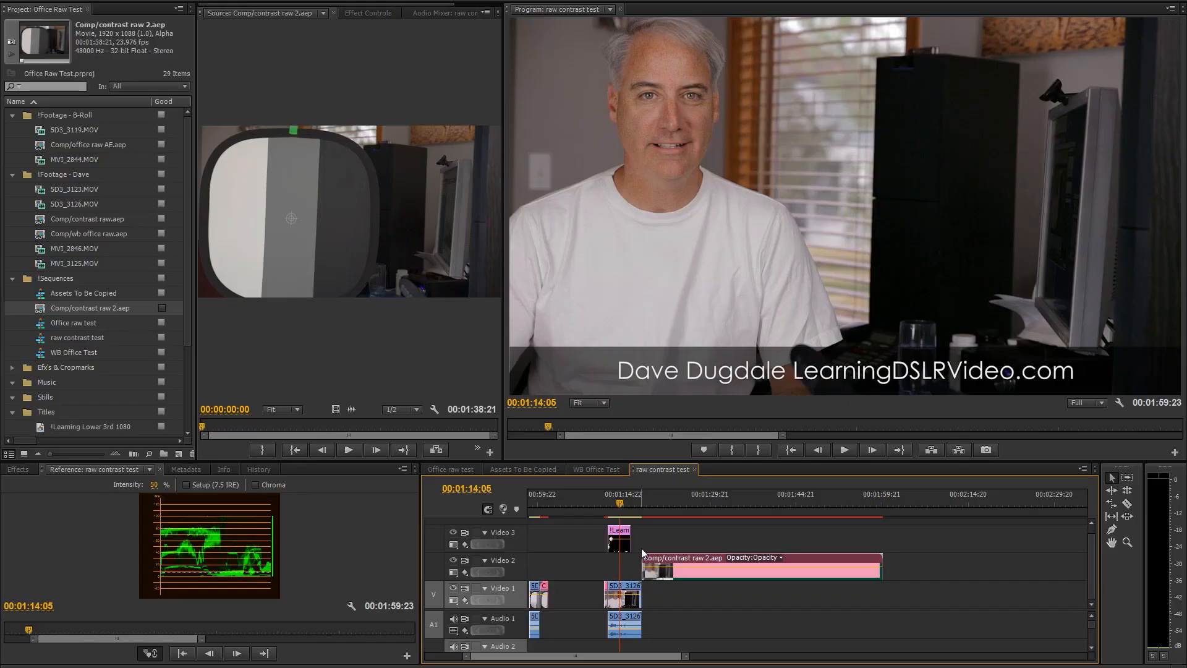
{"action": "mouse_move", "coordinate": [660, 506]}
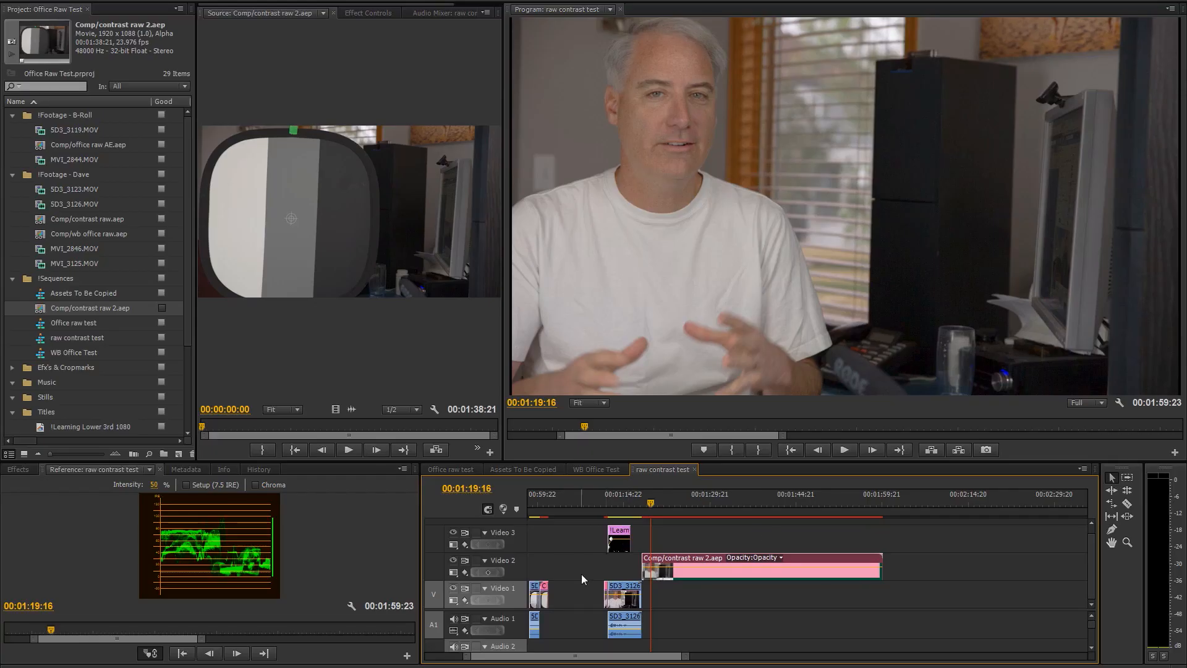
{"action": "left_click", "coordinate": [18, 470]}
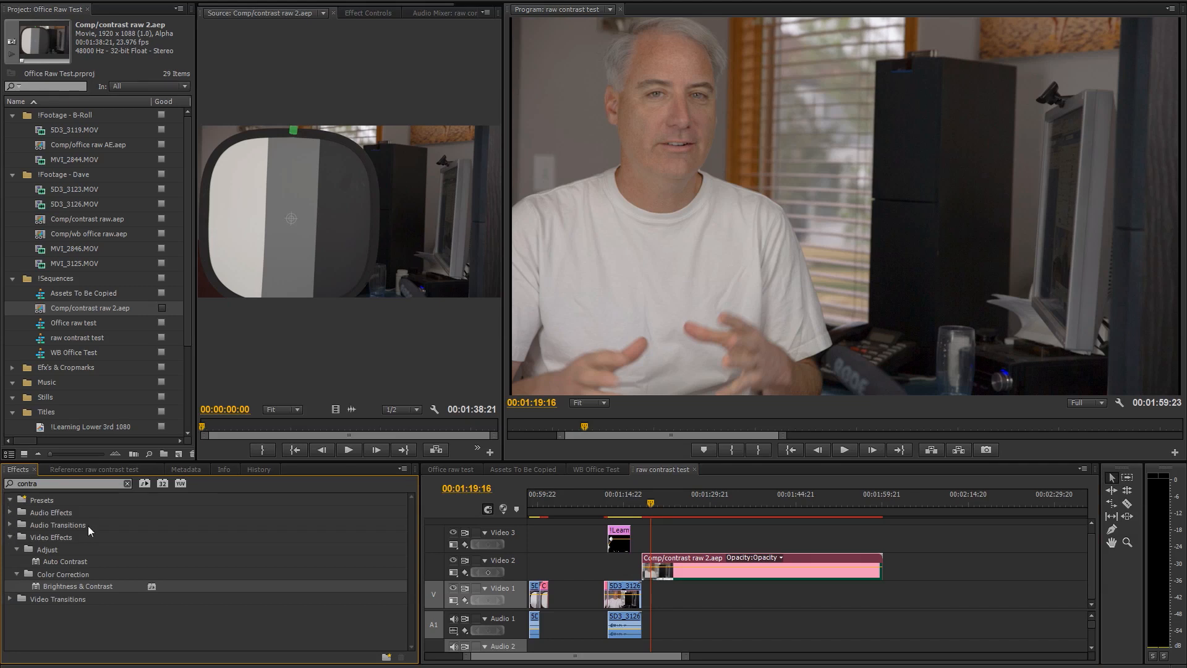
- Add RGB Curves to the comp and bend the Master curve into an S-shape: darker shadows, brighter highlights
{"action": "left_click", "coordinate": [127, 483]}
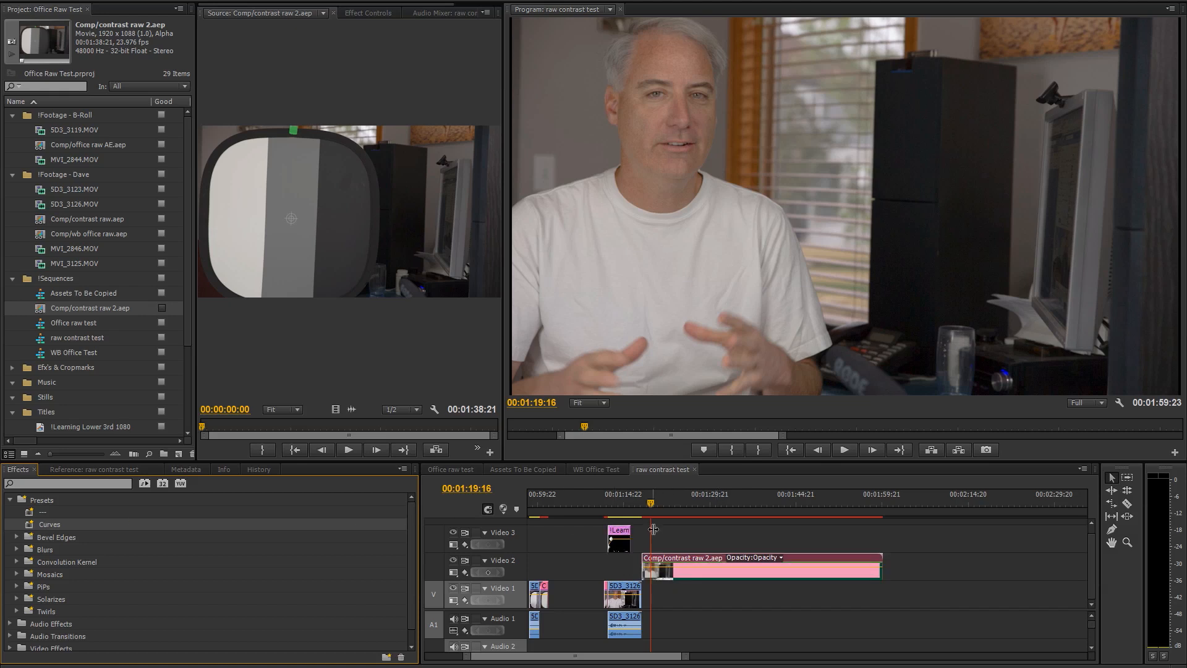
{"action": "mouse_move", "coordinate": [329, 29]}
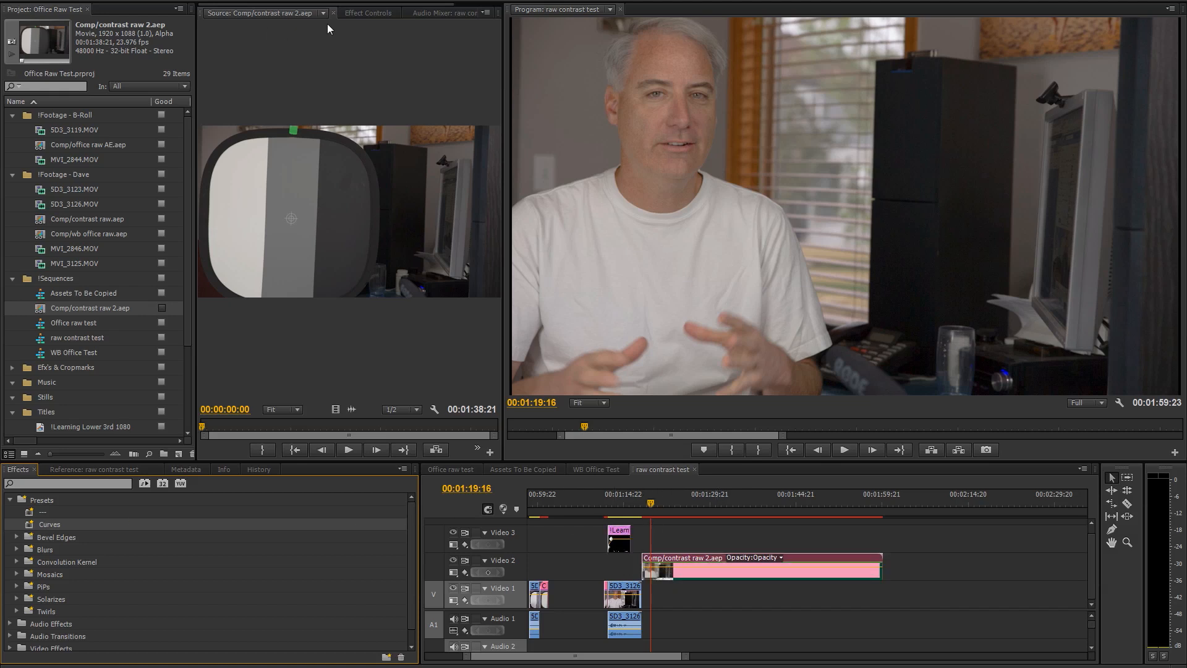
{"action": "left_click", "coordinate": [369, 12]}
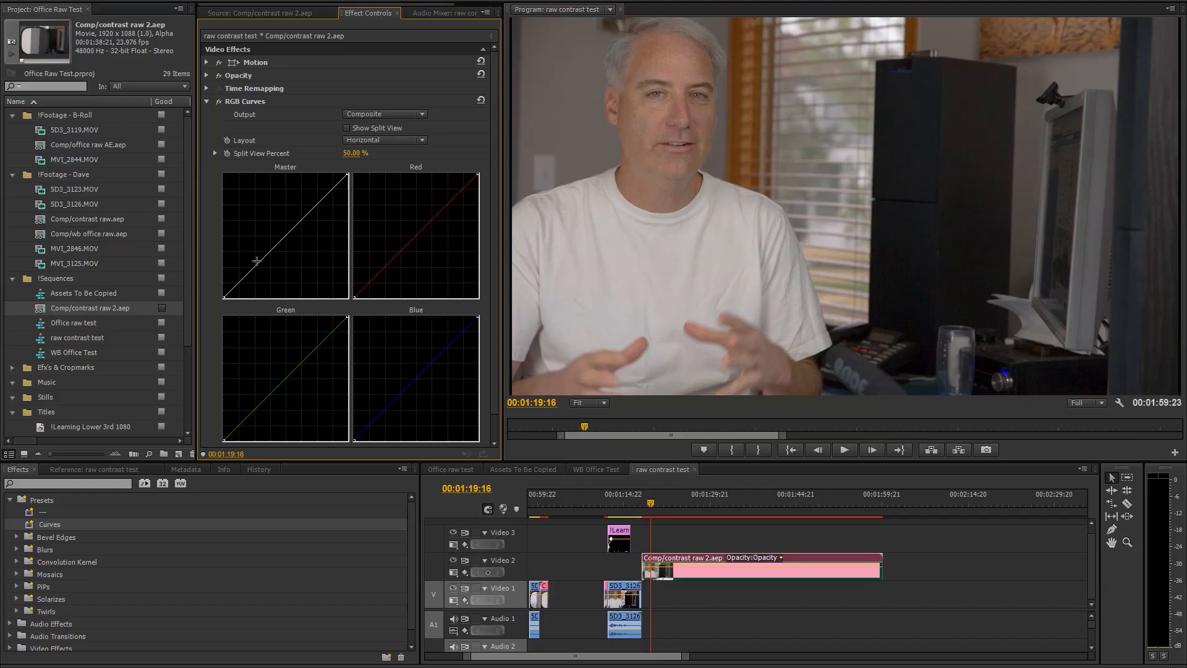
{"action": "left_click_drag", "start_coordinate": [258, 261], "coordinate": [313, 218]}
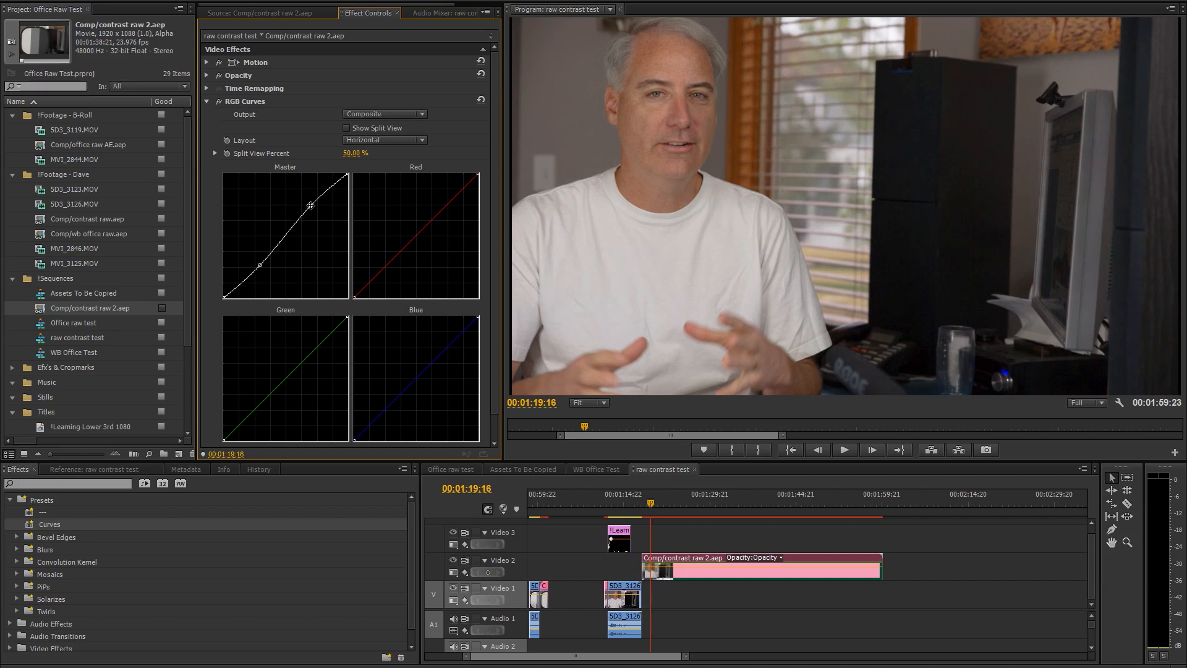
{"action": "left_click_drag", "start_coordinate": [309, 206], "coordinate": [309, 201]}
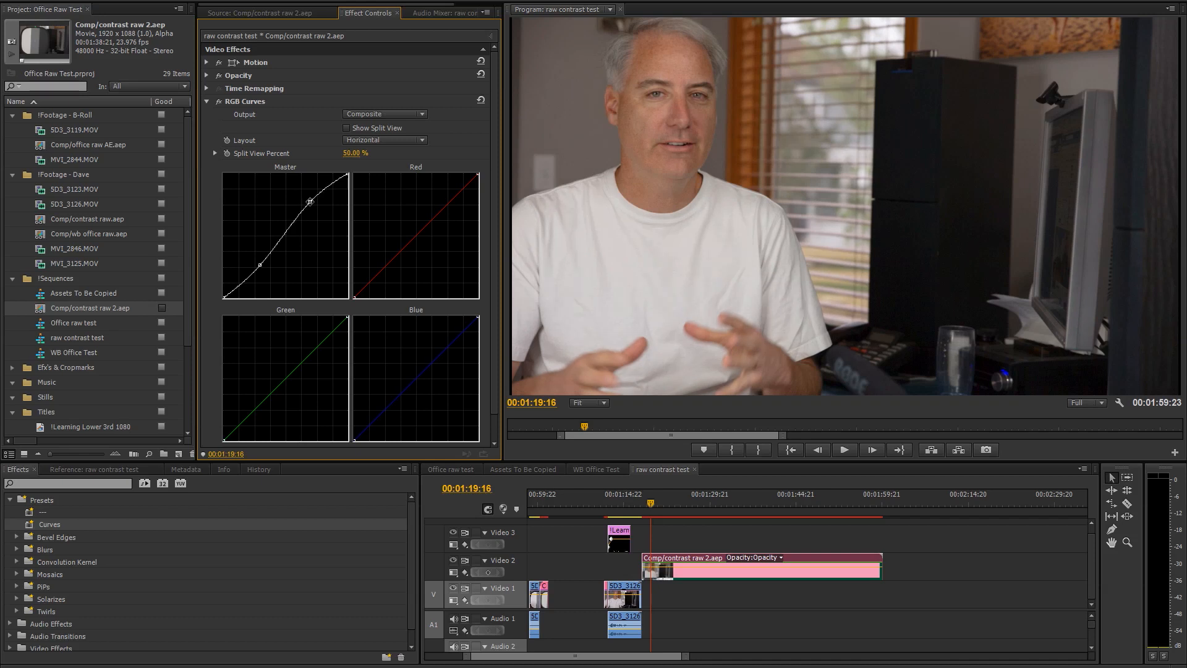
{"action": "left_click_drag", "start_coordinate": [310, 201], "coordinate": [290, 201]}
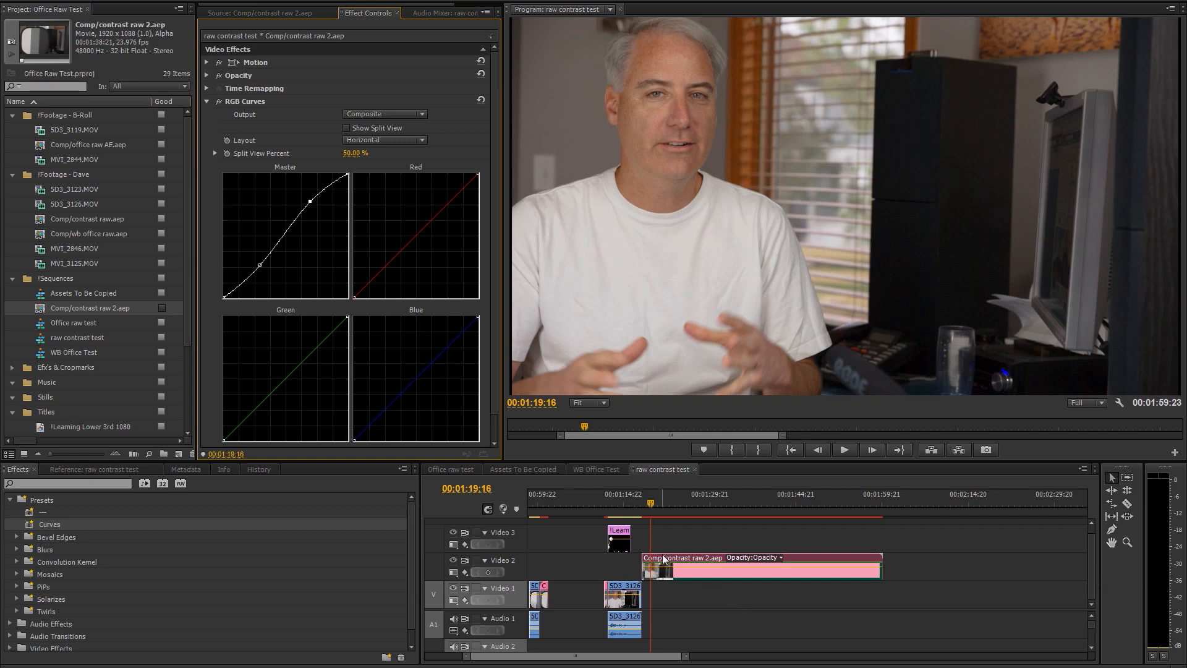
- Scrub through interview frames to compare the grade, then reveal the clip's Motion settings
{"action": "left_click", "coordinate": [634, 504]}
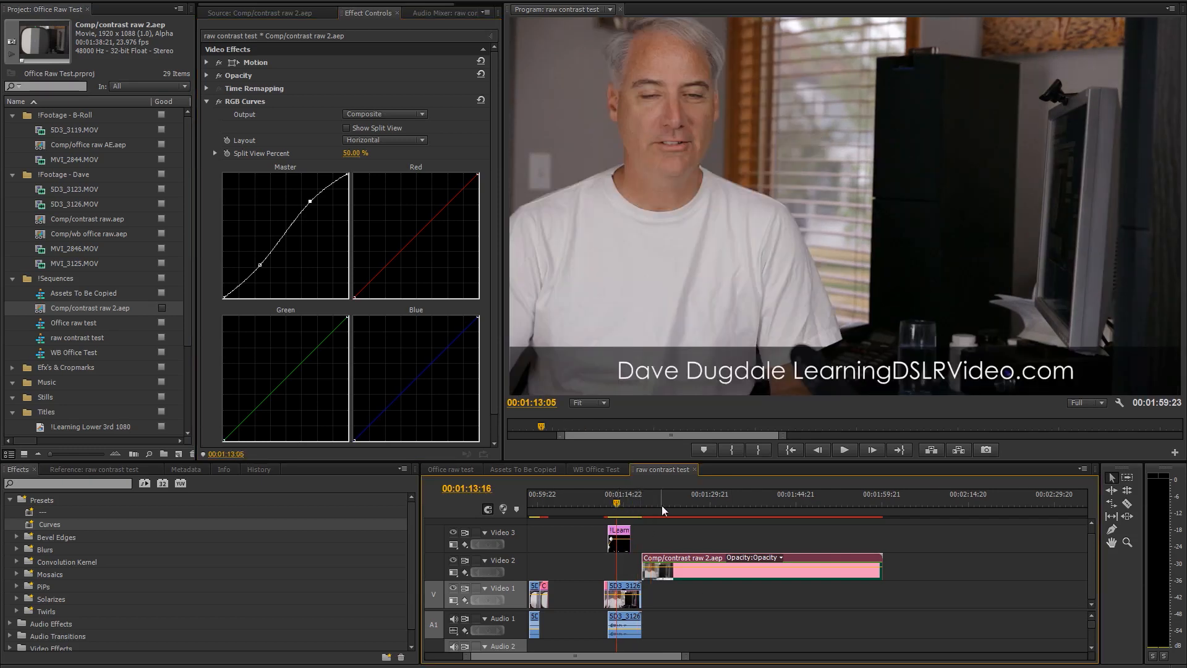
{"action": "left_click", "coordinate": [664, 503]}
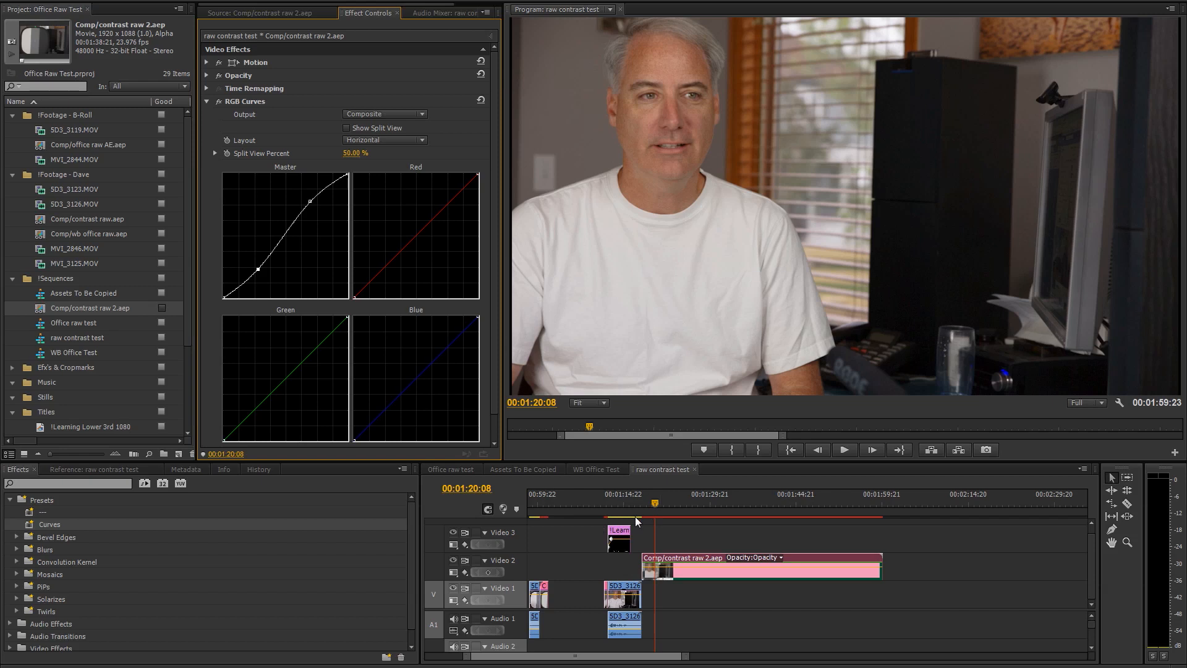
{"action": "left_click", "coordinate": [655, 507]}
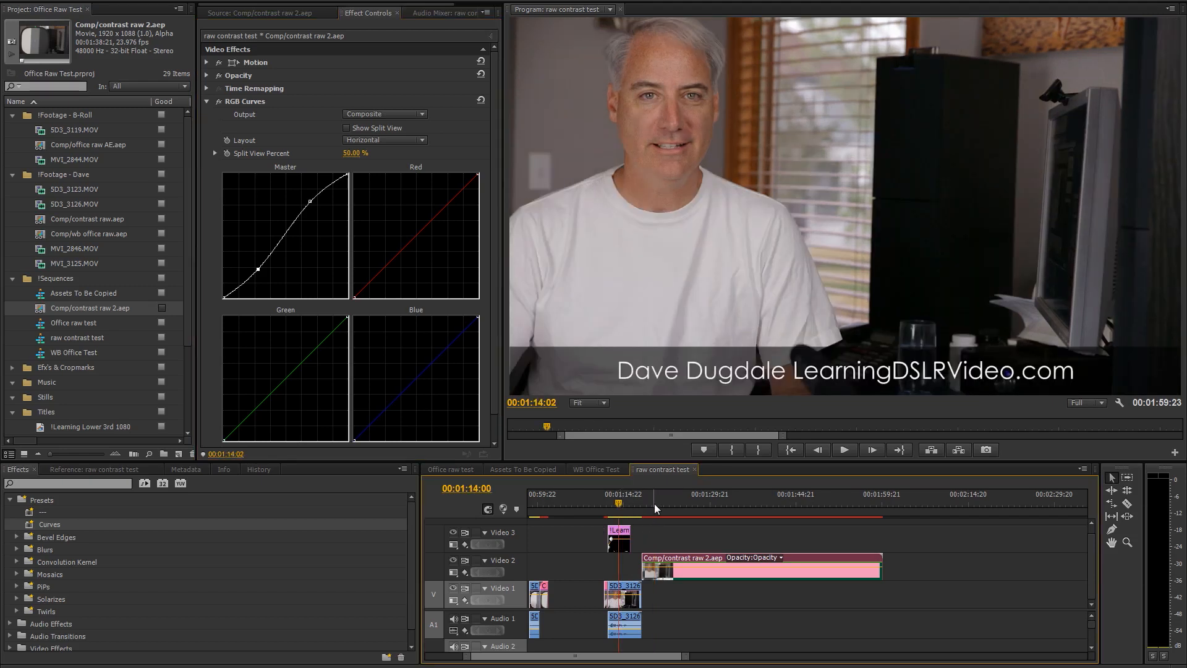
{"action": "left_click", "coordinate": [643, 508]}
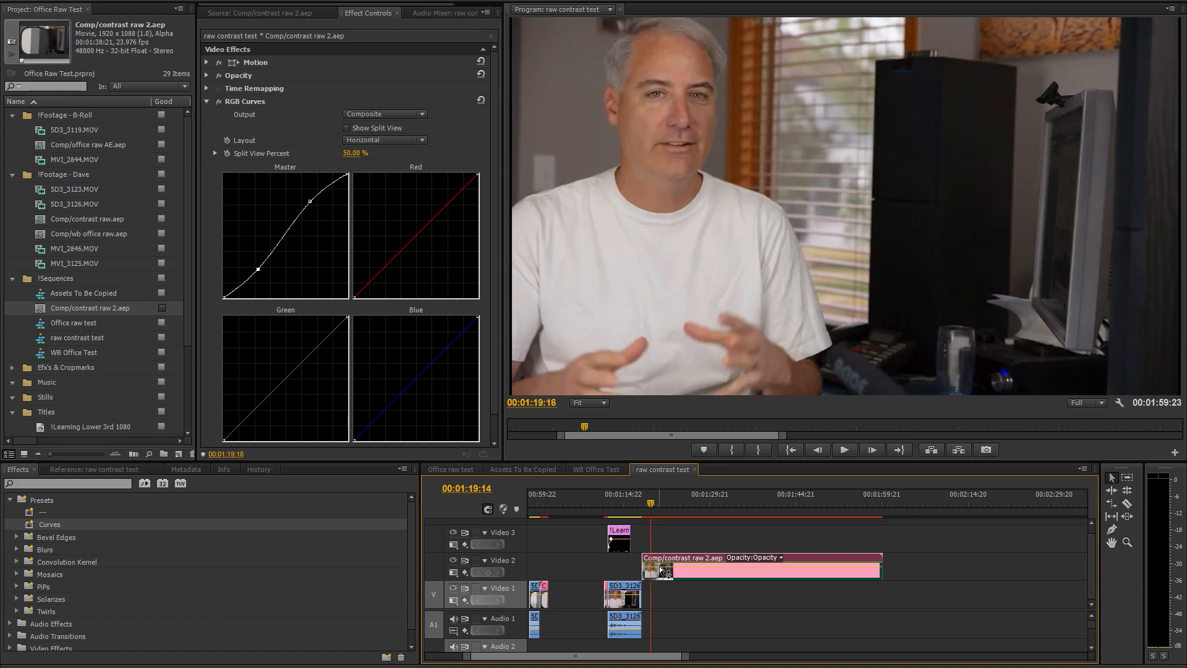
{"action": "left_click", "coordinate": [206, 62]}
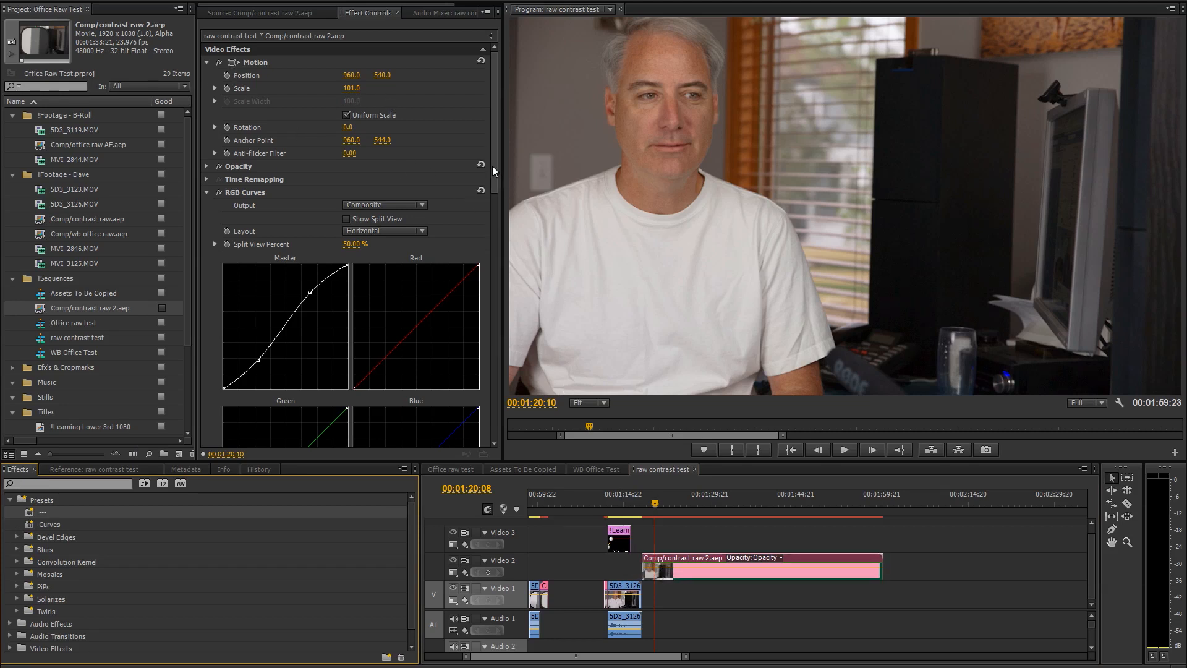
- With Fast Color Corrector shifted slightly warm (Balance Magnitude 4.12), scrub frames to judge the colour
{"action": "left_click", "coordinate": [207, 62]}
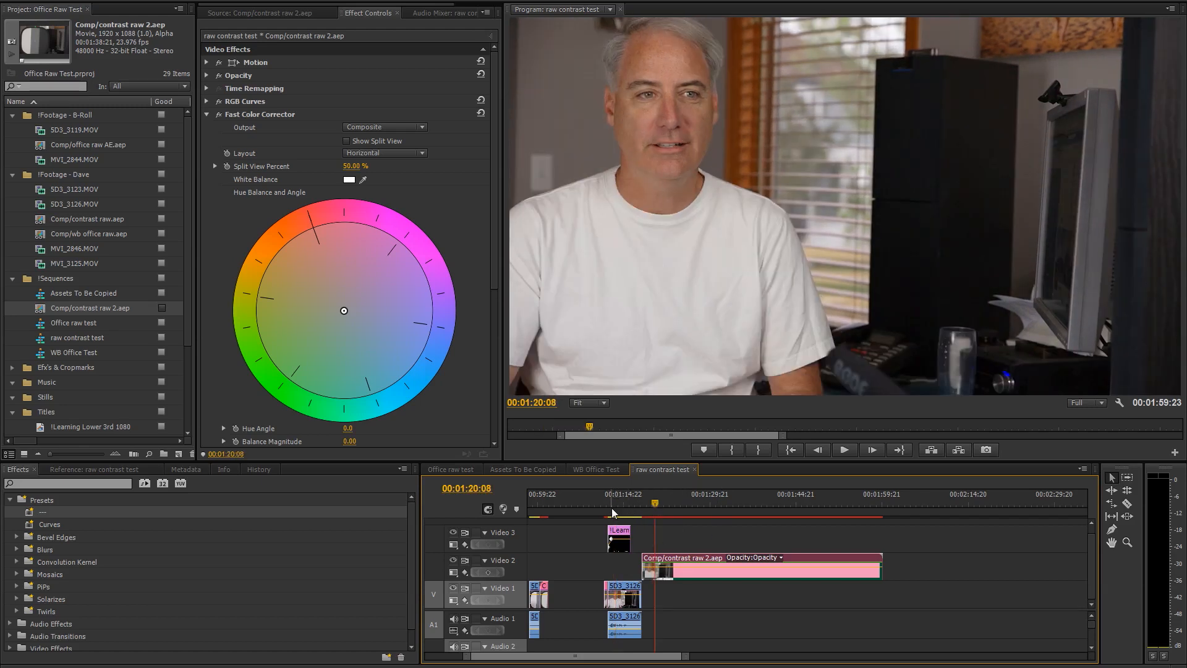
{"action": "left_click", "coordinate": [618, 512]}
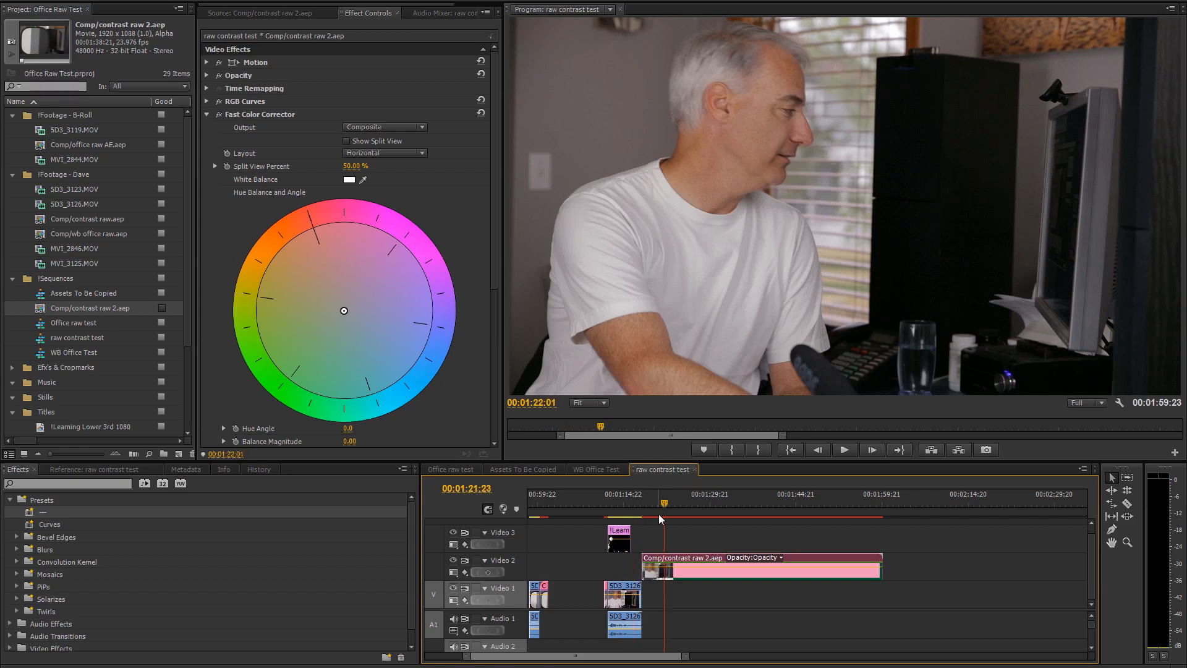
{"action": "left_click", "coordinate": [621, 503]}
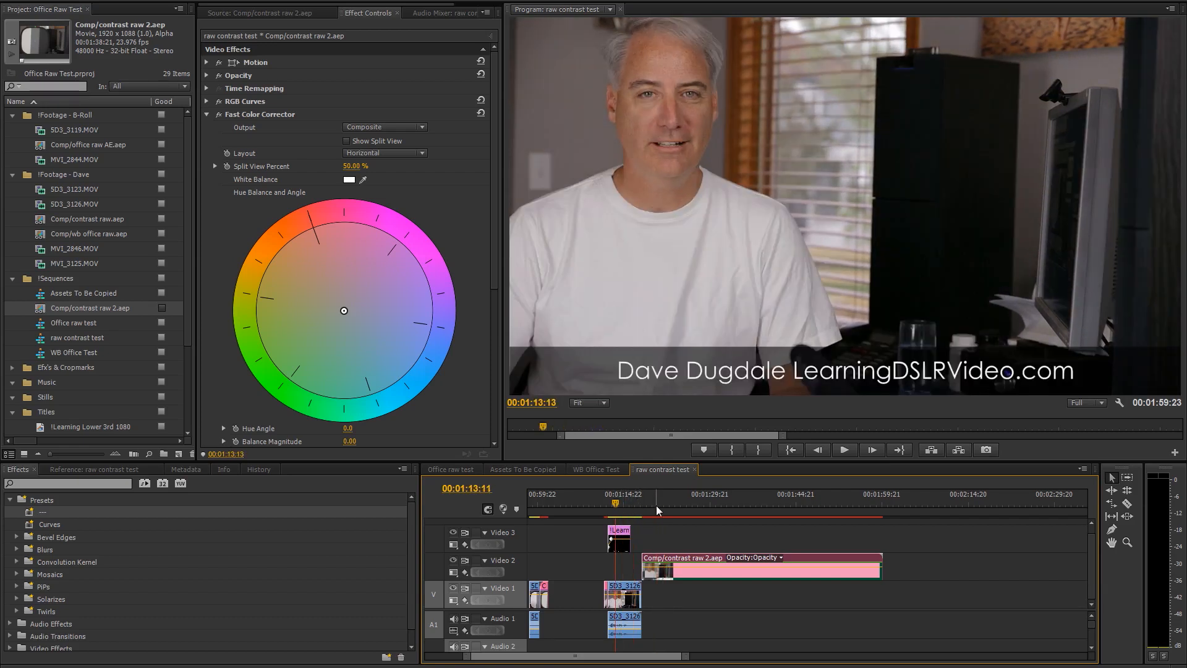
{"action": "left_click", "coordinate": [659, 505]}
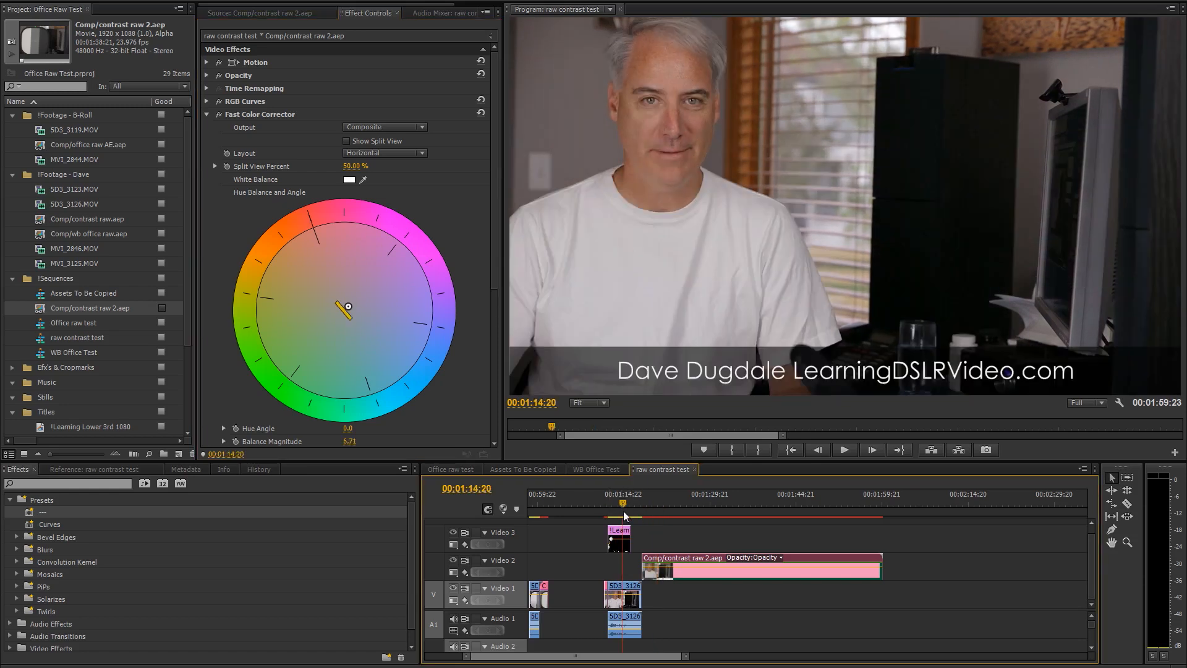
{"action": "left_click", "coordinate": [649, 510]}
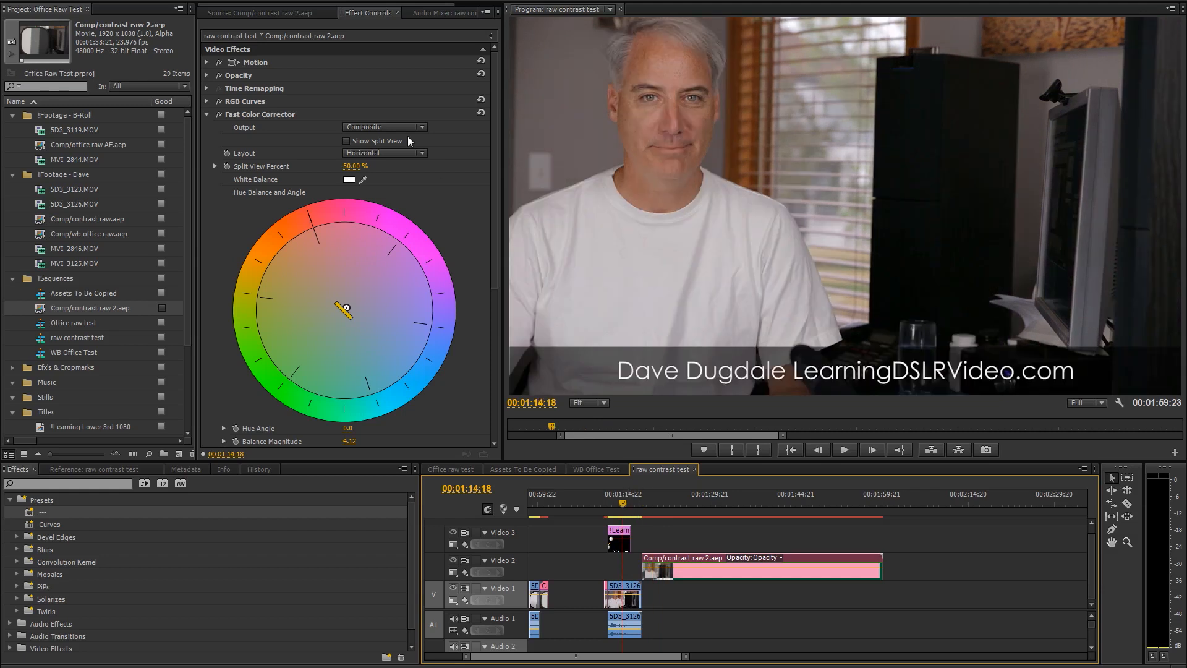
- Collapse Fast Color Corrector to reveal Sharpen at 35, re-expand it, and show the S-shaped RGB Curves
{"action": "left_click", "coordinate": [206, 113]}
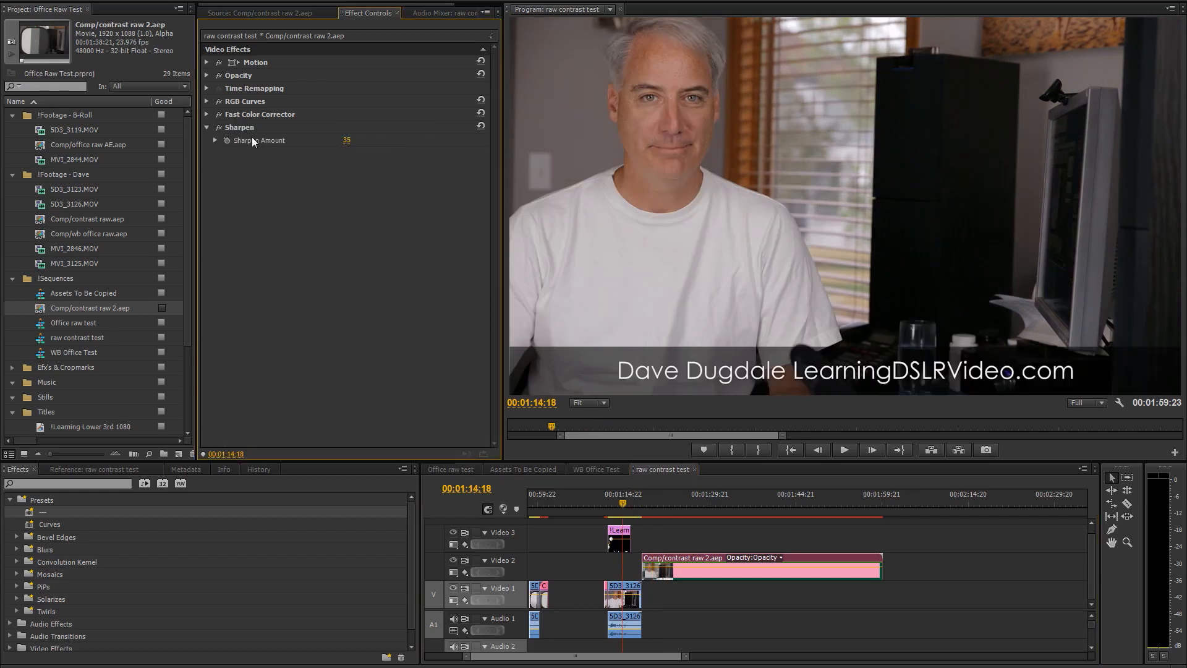
{"action": "left_click", "coordinate": [208, 114]}
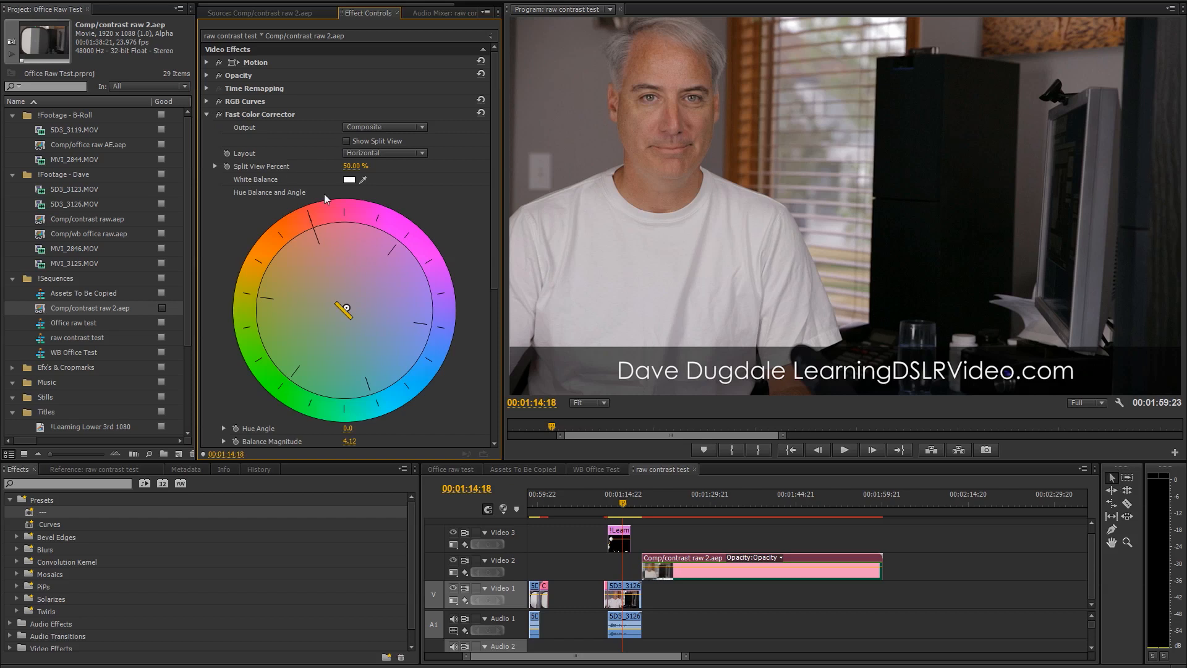
{"action": "left_click", "coordinate": [207, 100]}
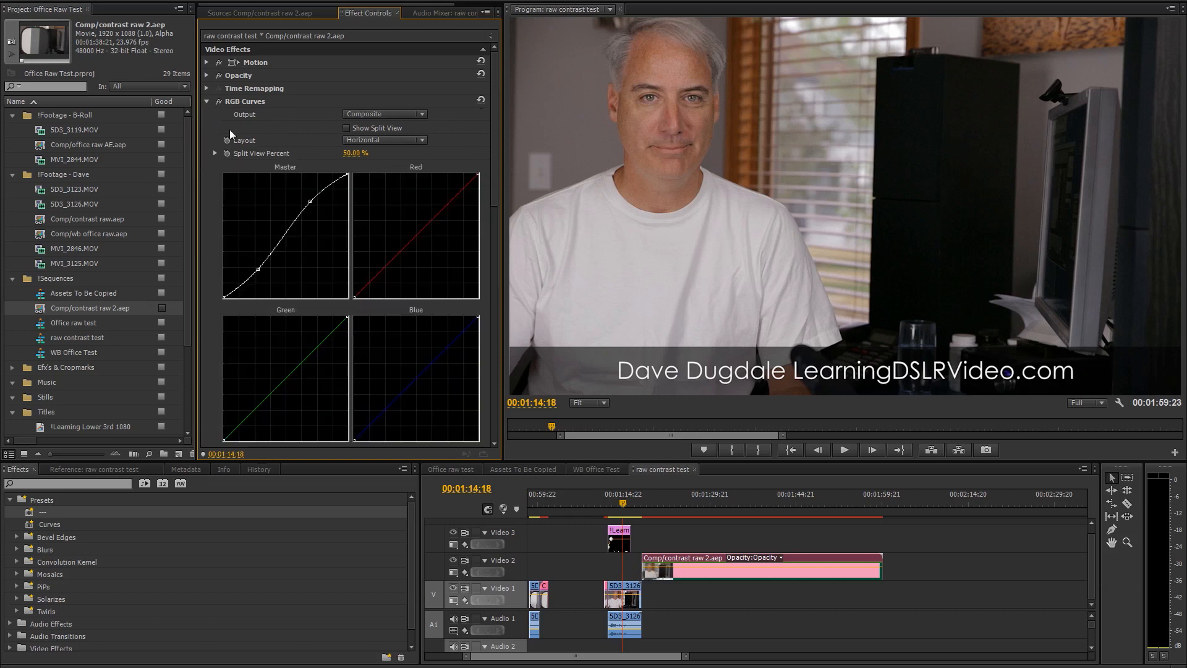